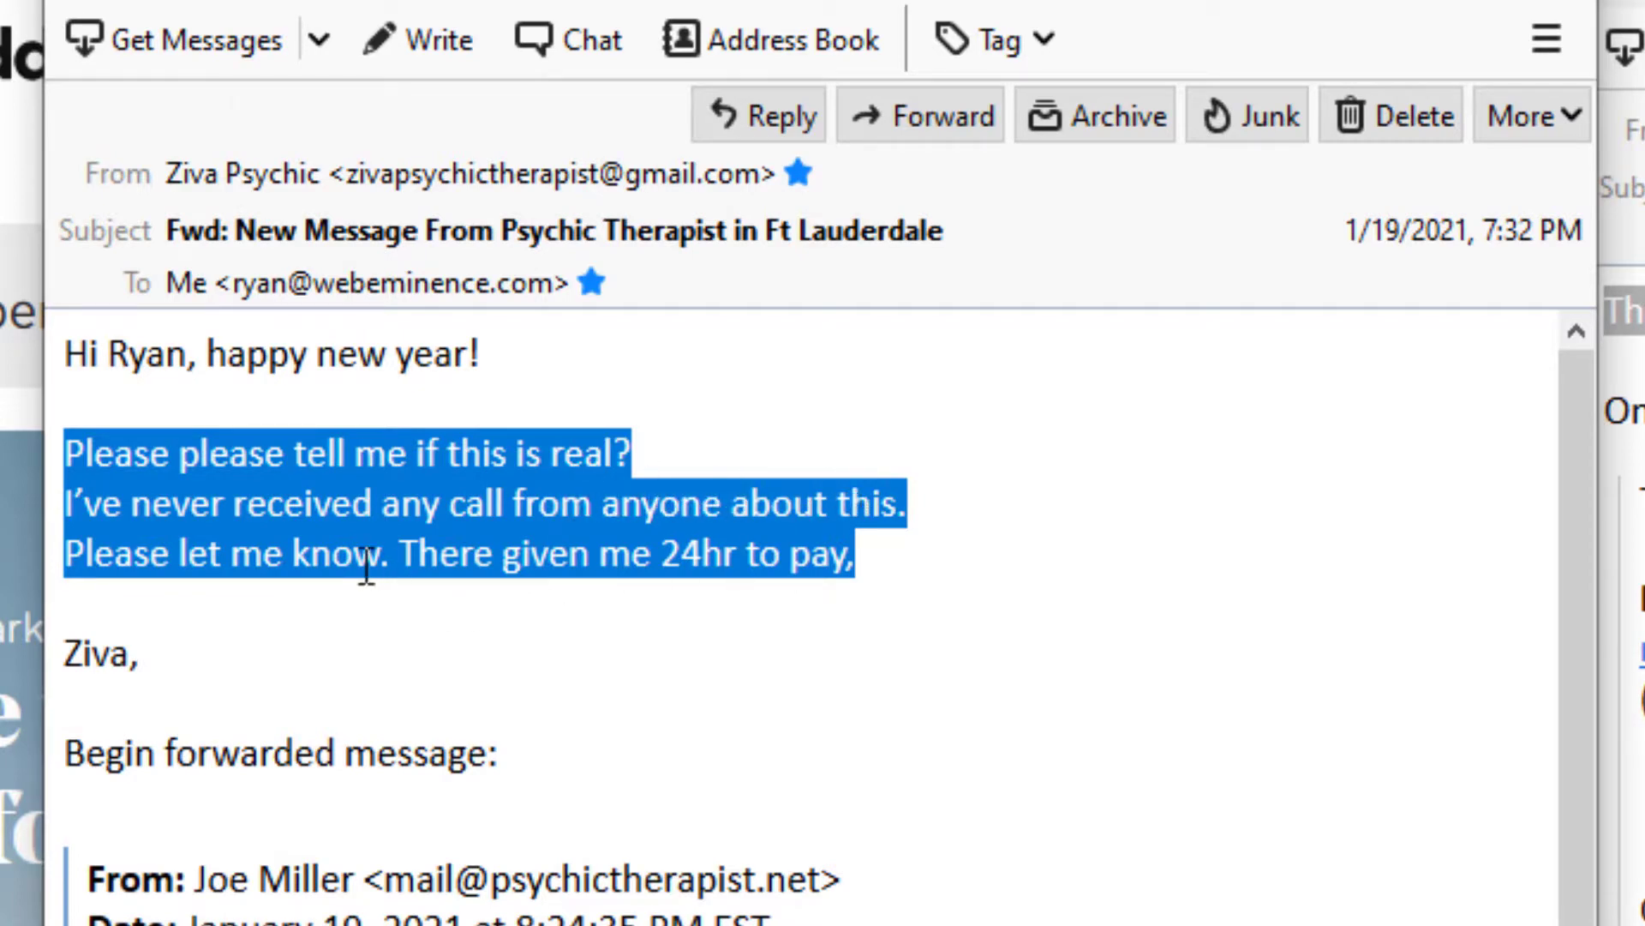
# - Switch to the 'Domain name scams - Wikipedia' tab to read the Domain slamming section
pyautogui.scroll(-3)
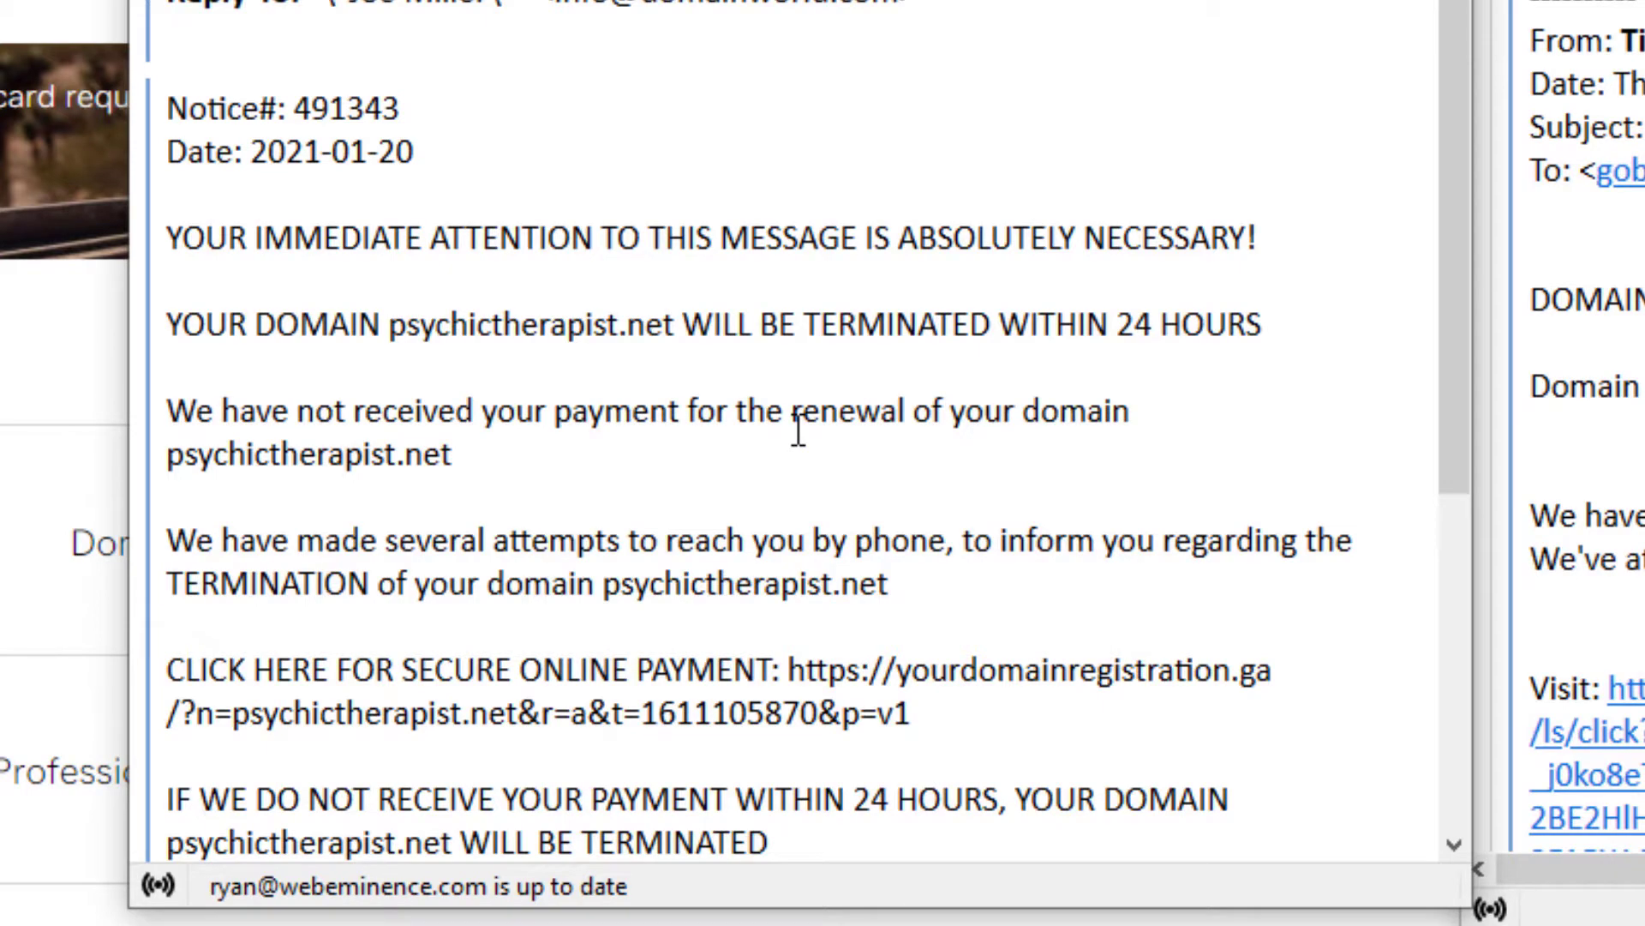
pyautogui.moveTo(1171, 400)
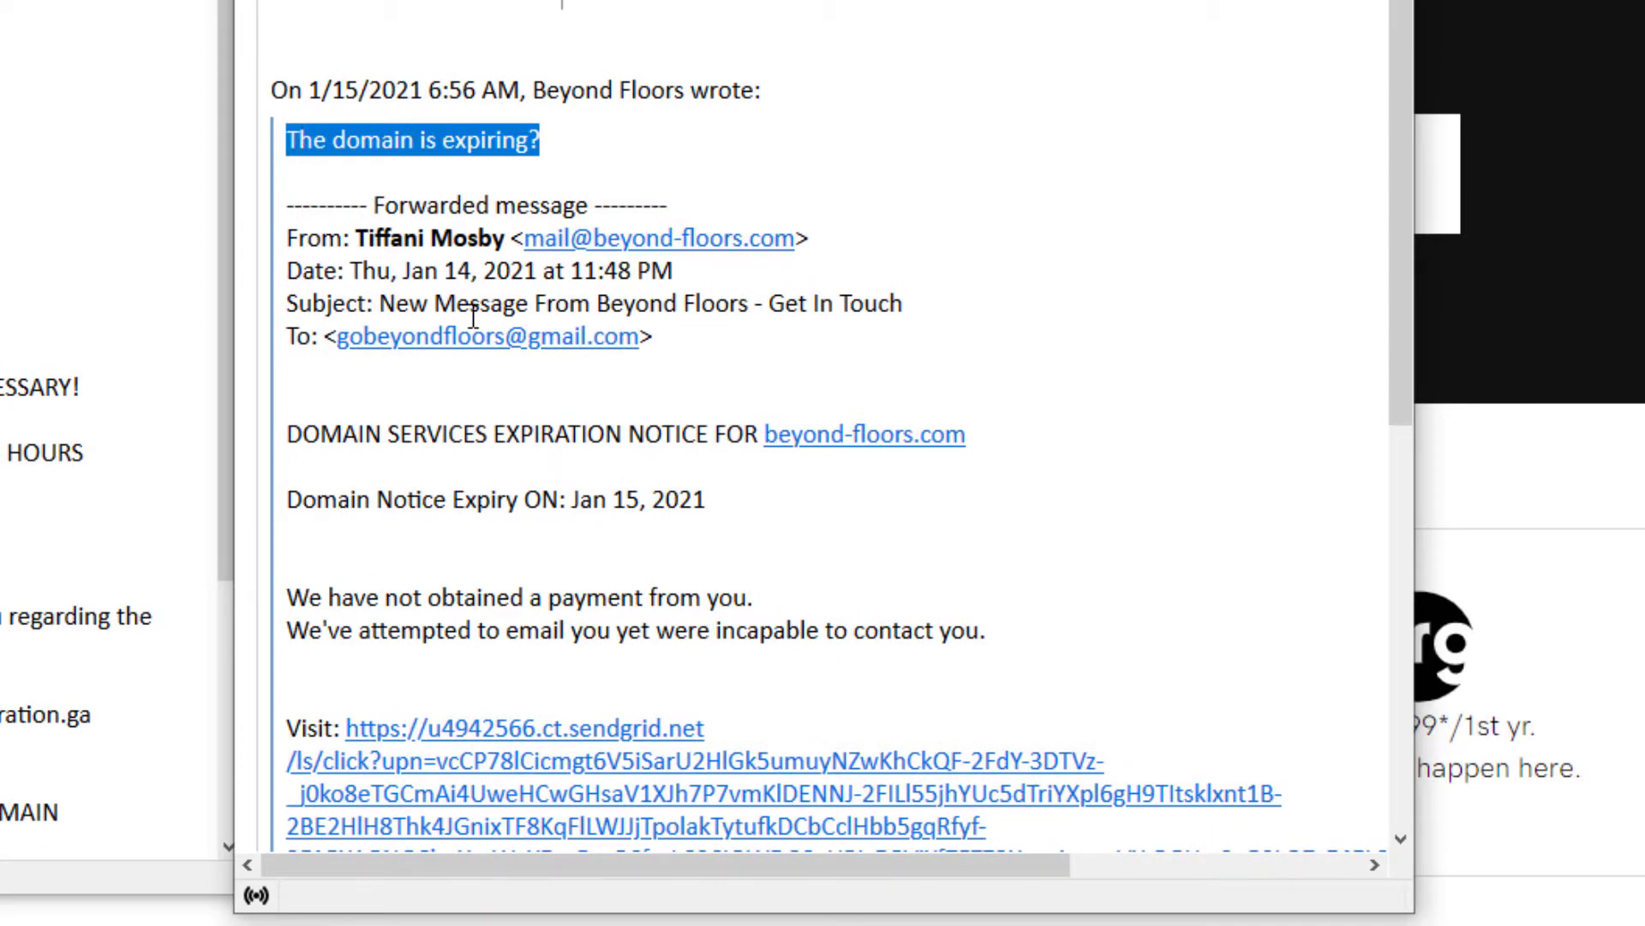
pyautogui.moveTo(336, 445)
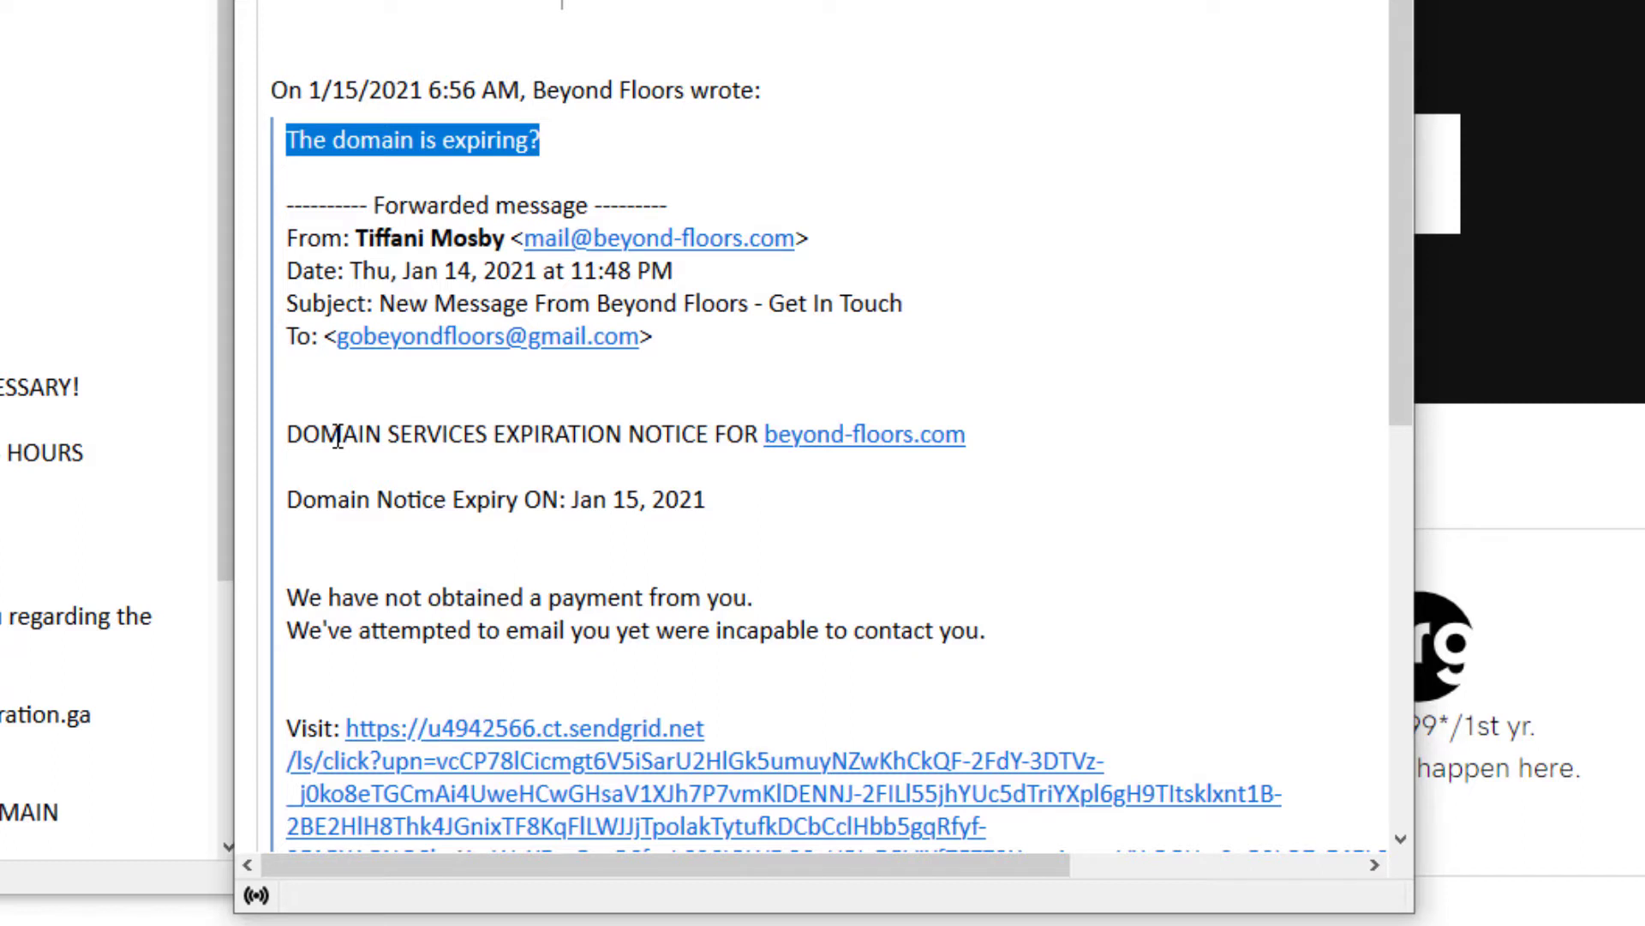
pyautogui.moveTo(449, 549)
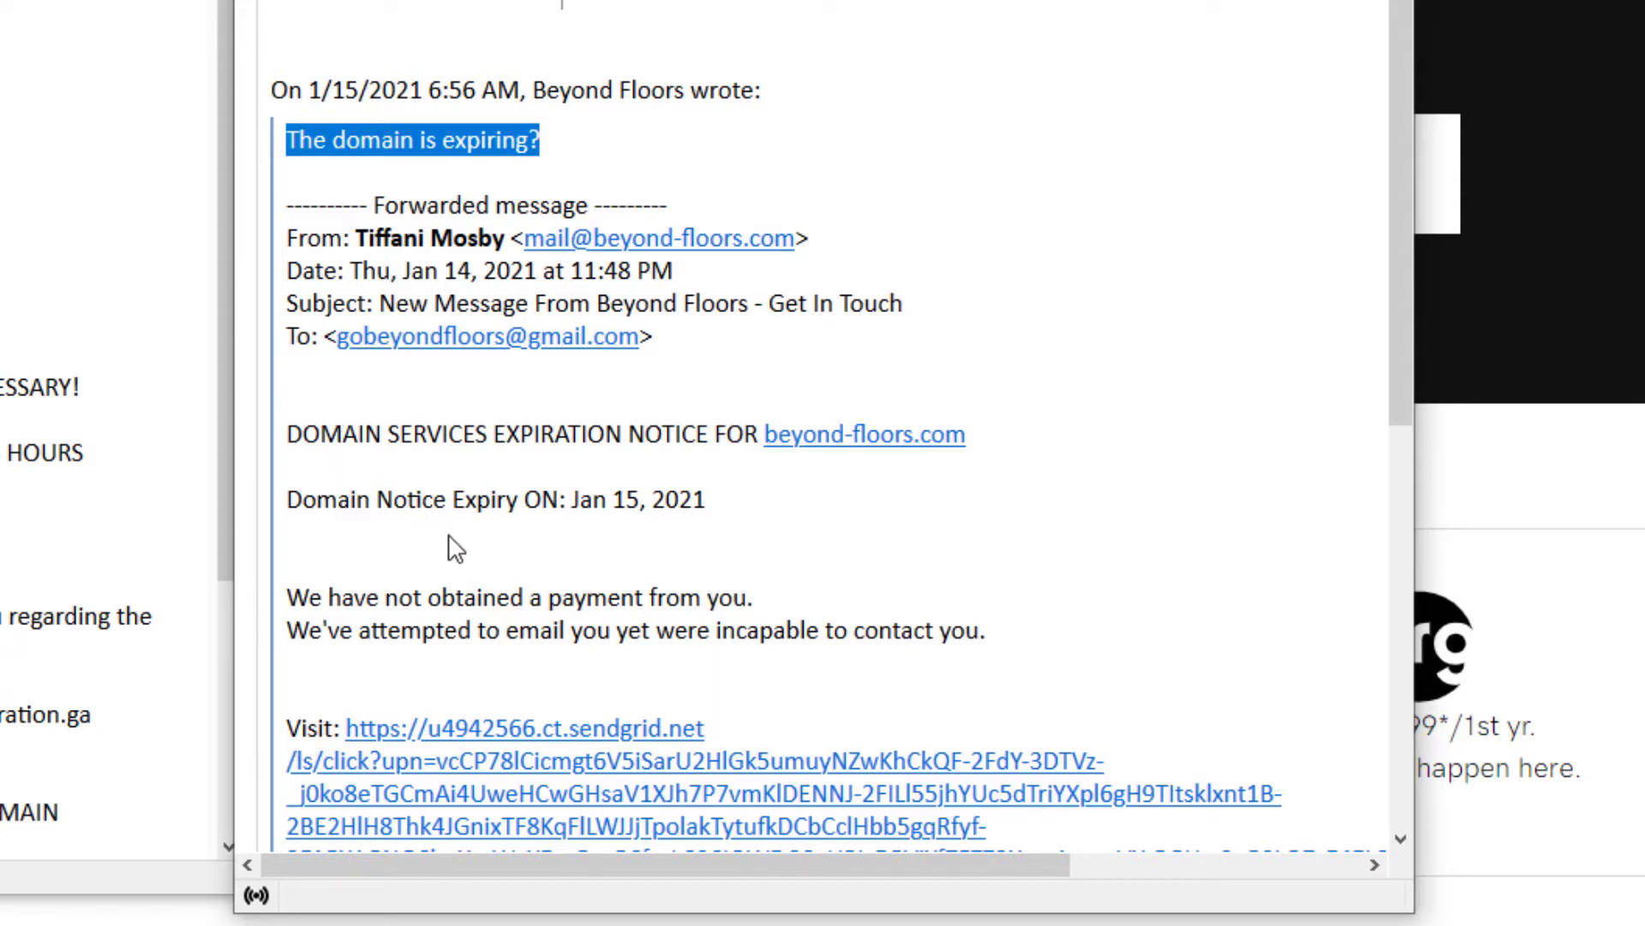
pyautogui.moveTo(474, 587)
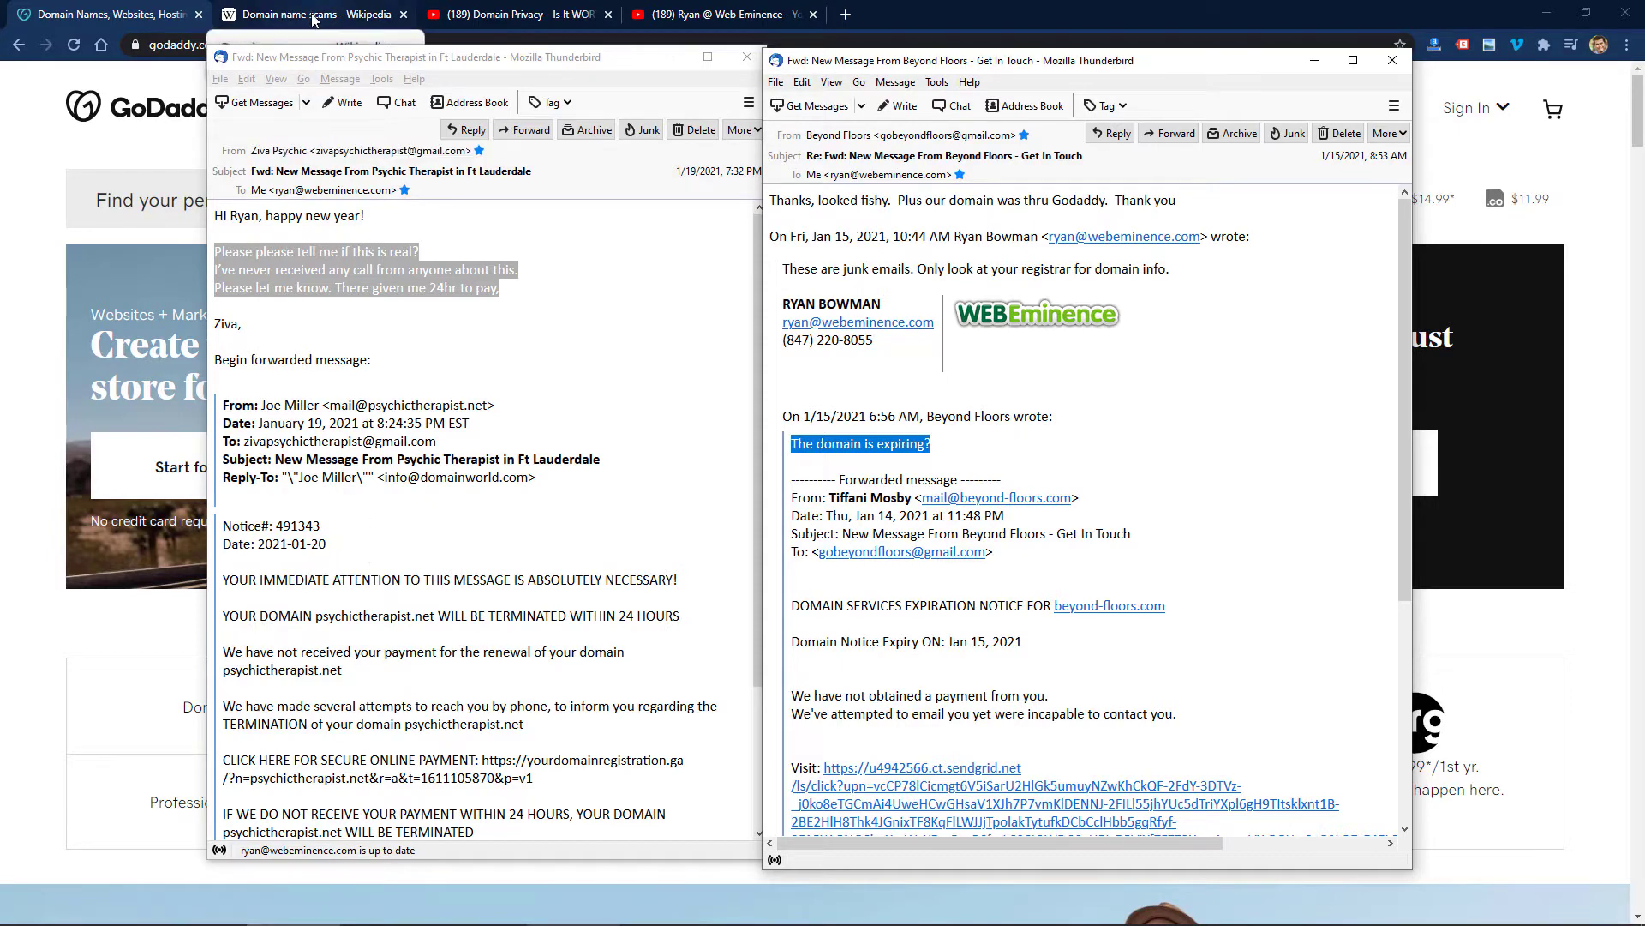
pyautogui.click(305, 16)
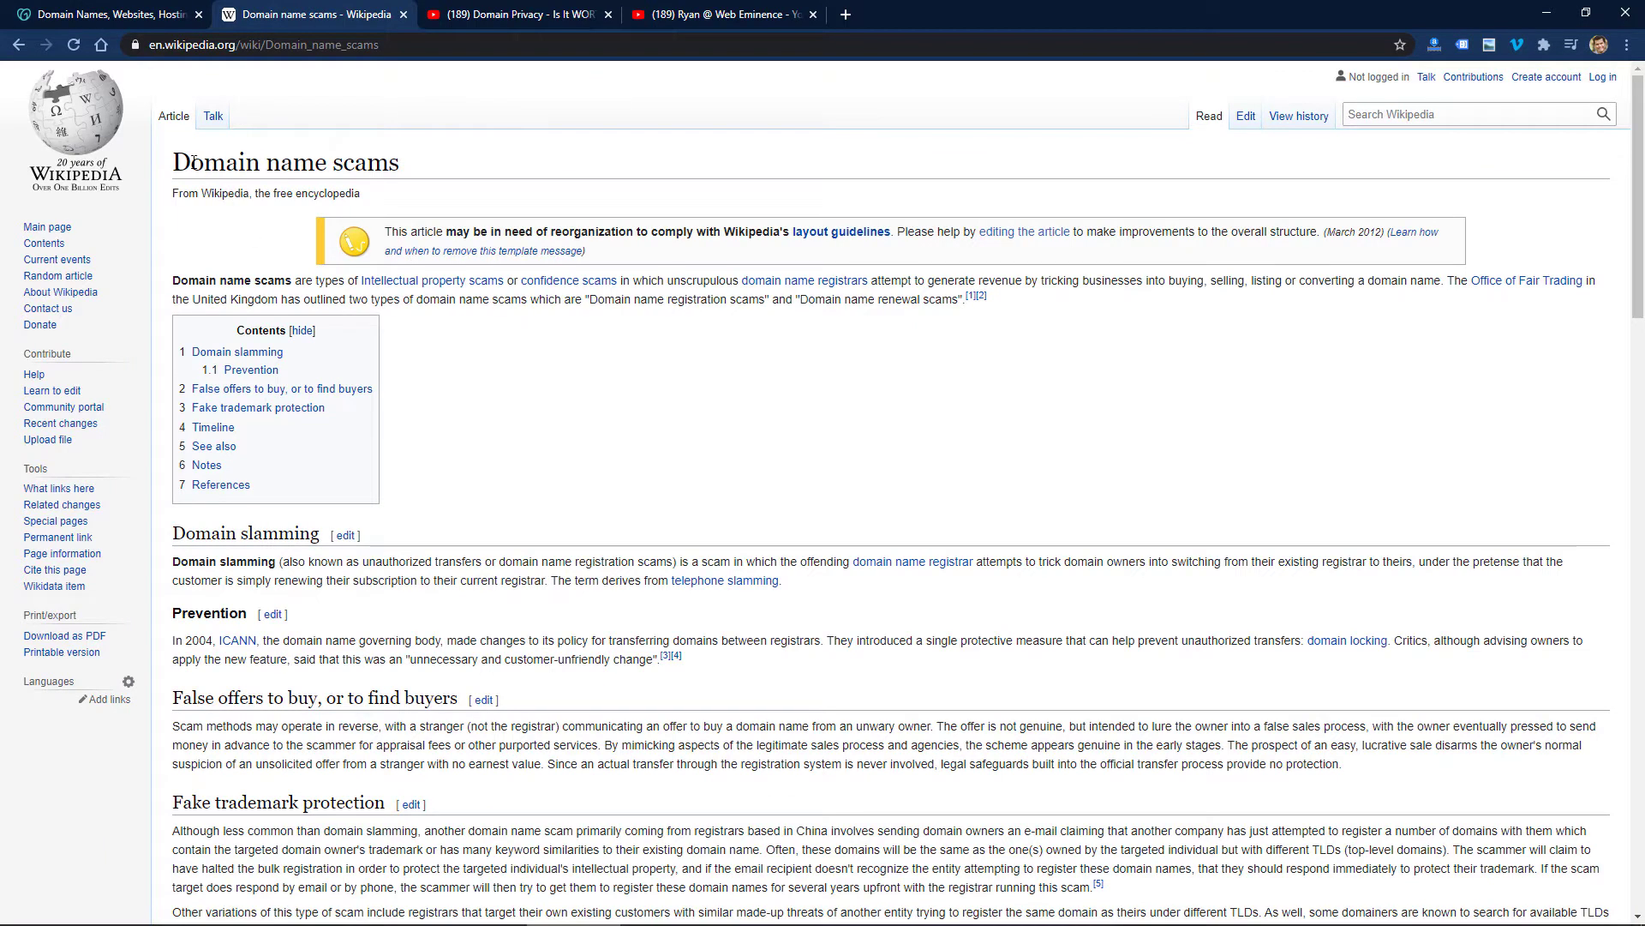
pyautogui.moveTo(321, 496)
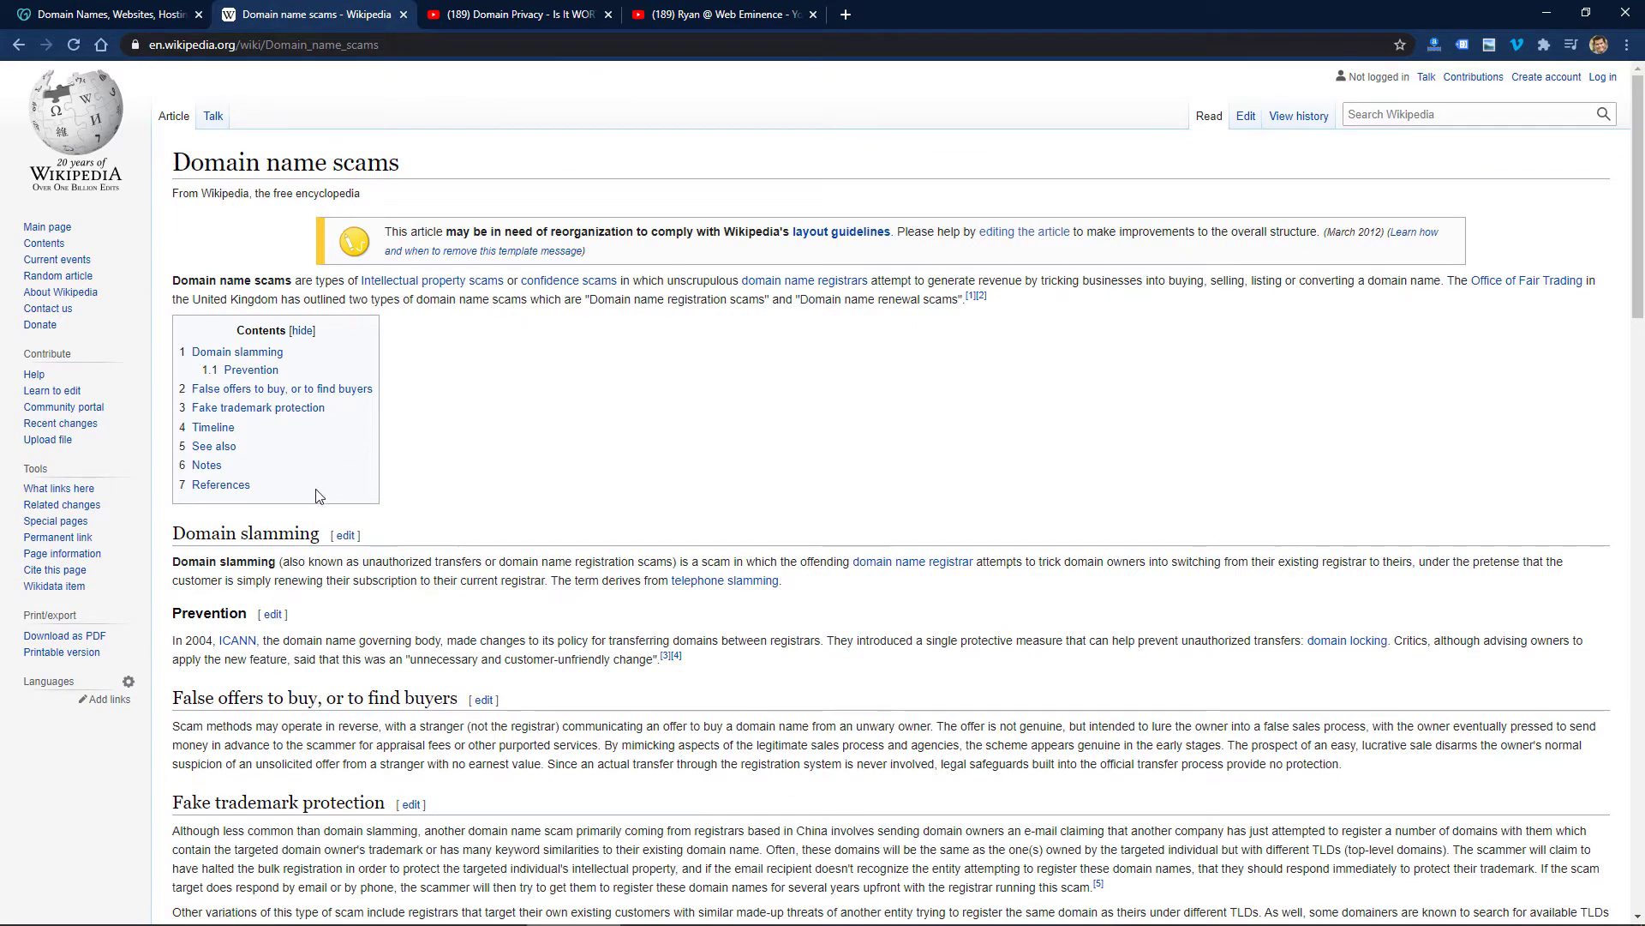
pyautogui.moveTo(171, 577)
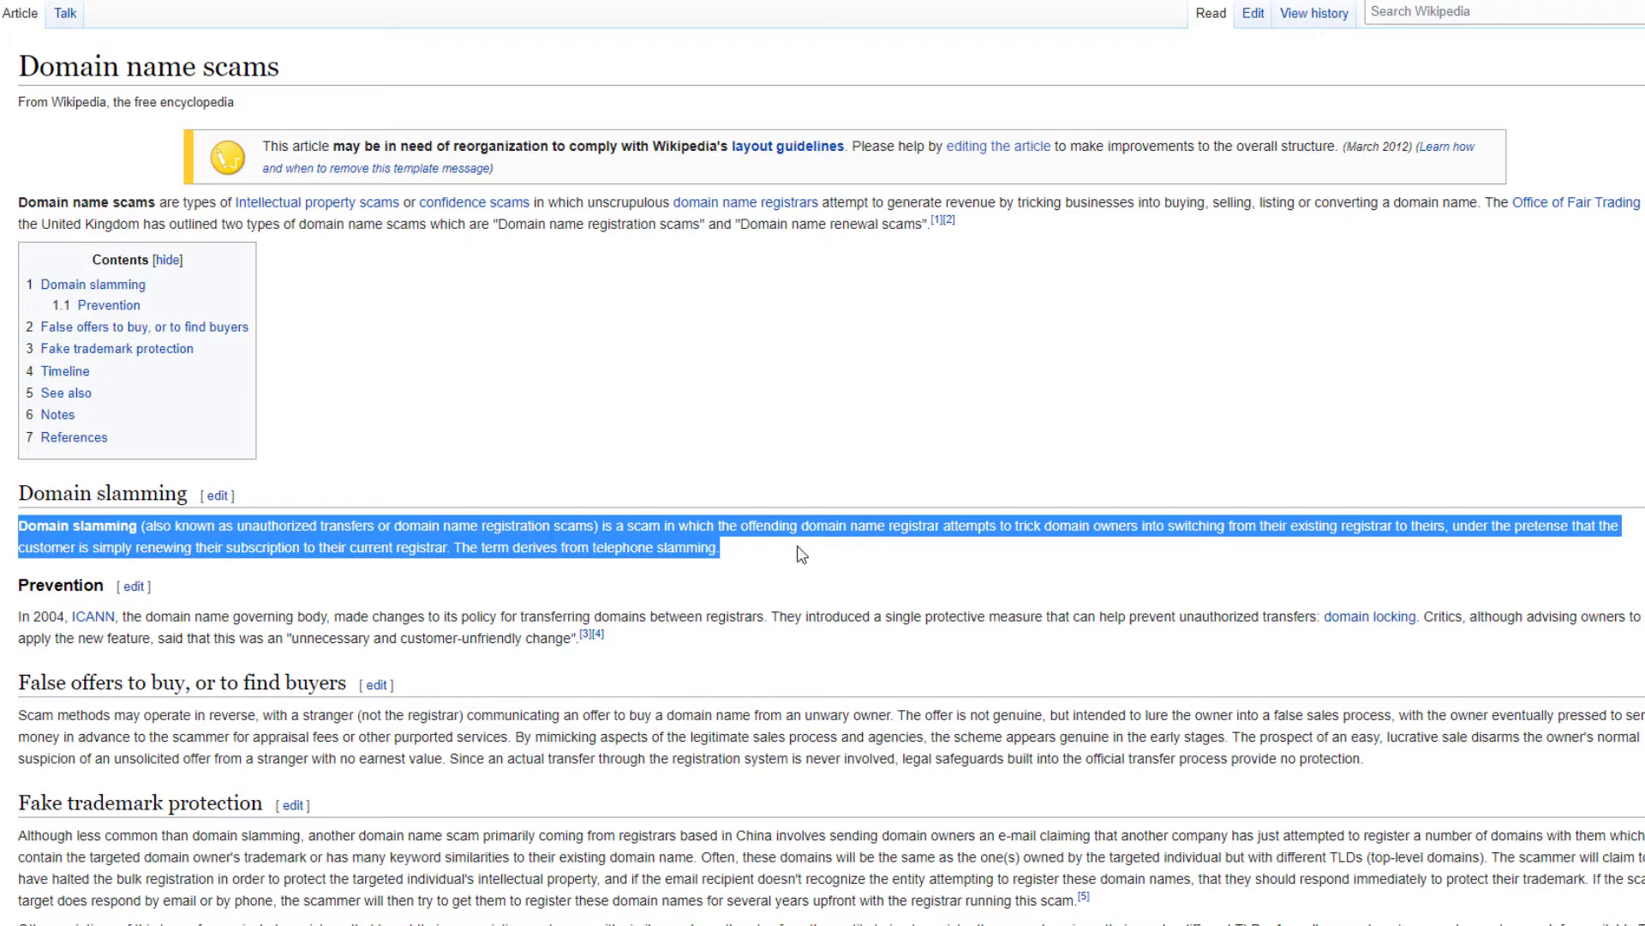
pyautogui.moveTo(711, 553)
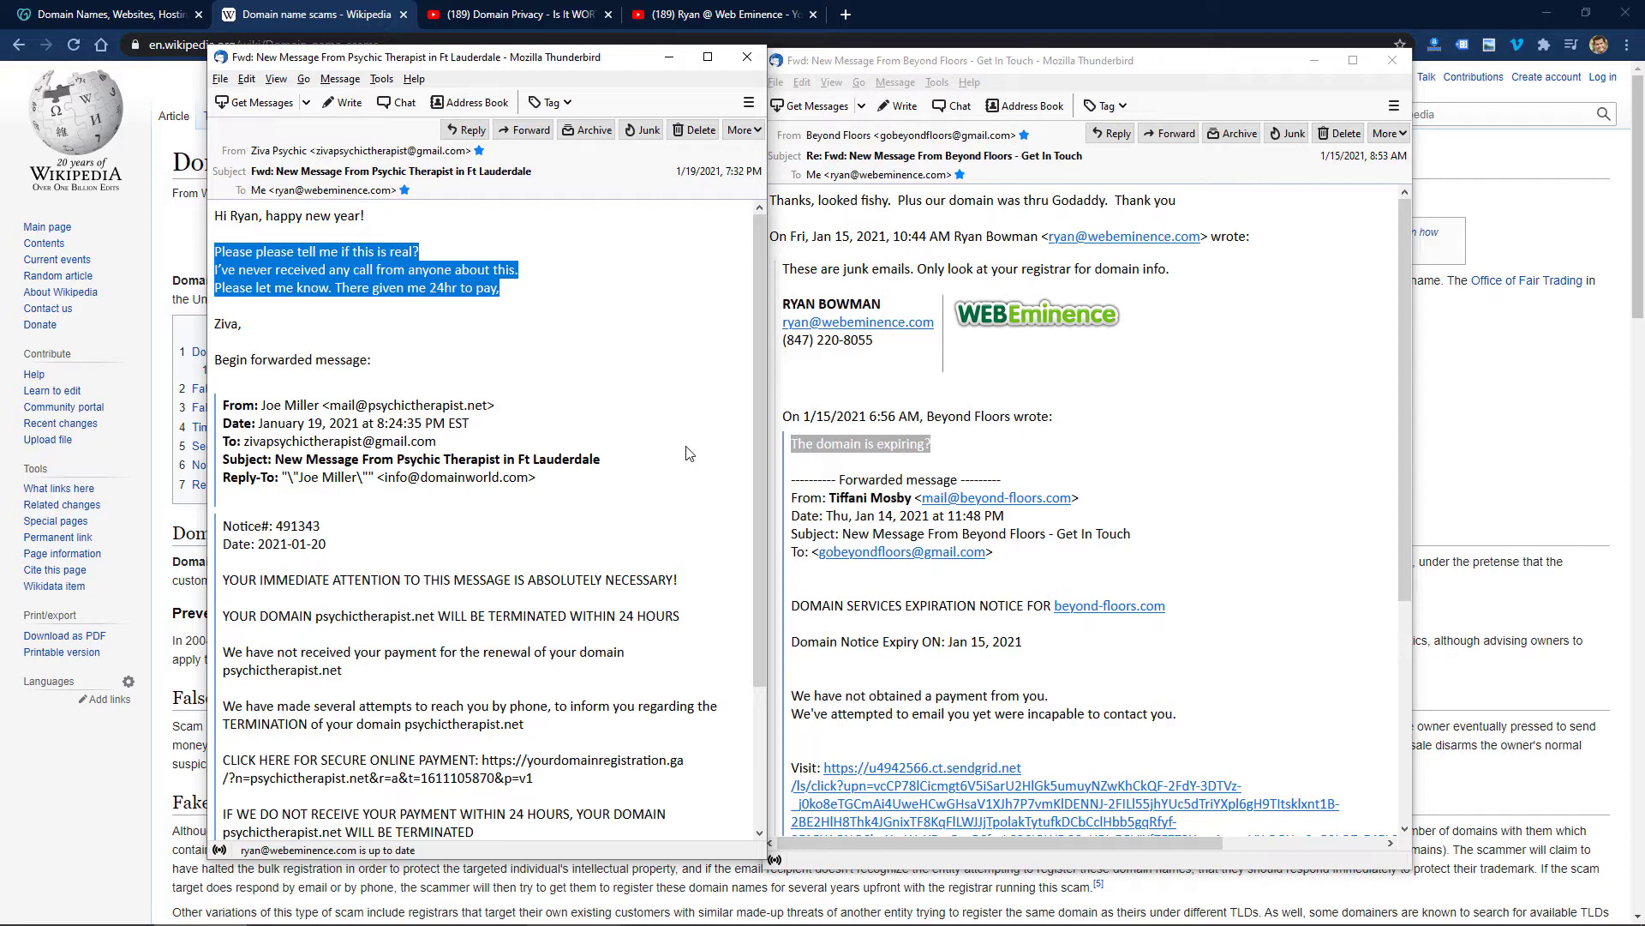
pyautogui.moveTo(562, 408)
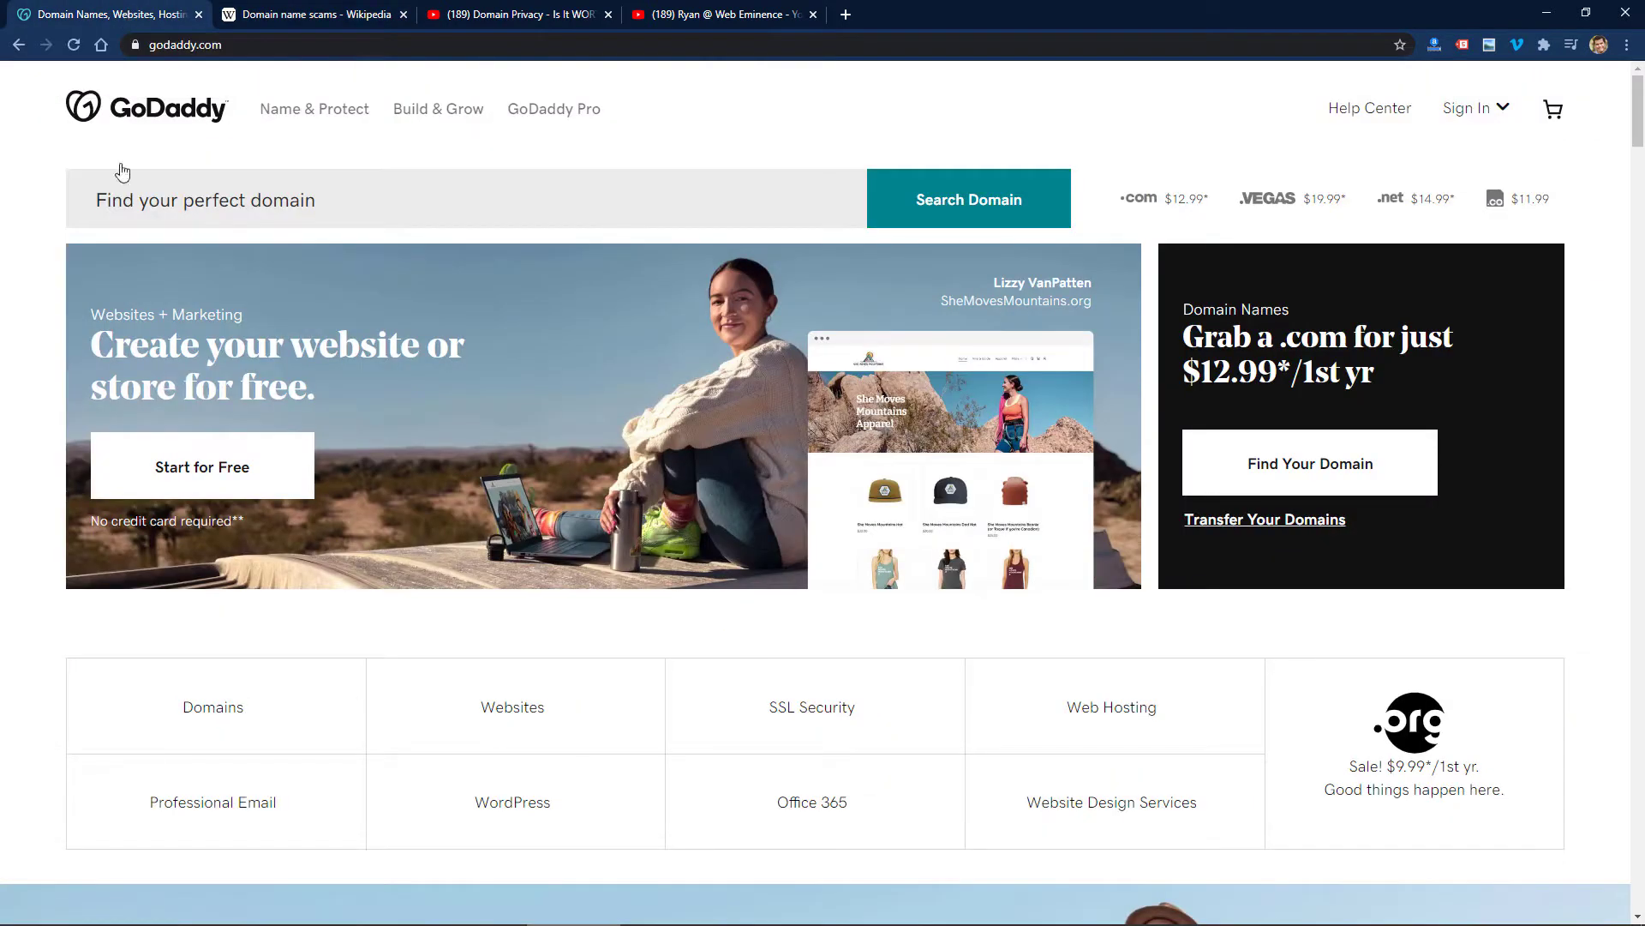
pyautogui.moveTo(607, 111)
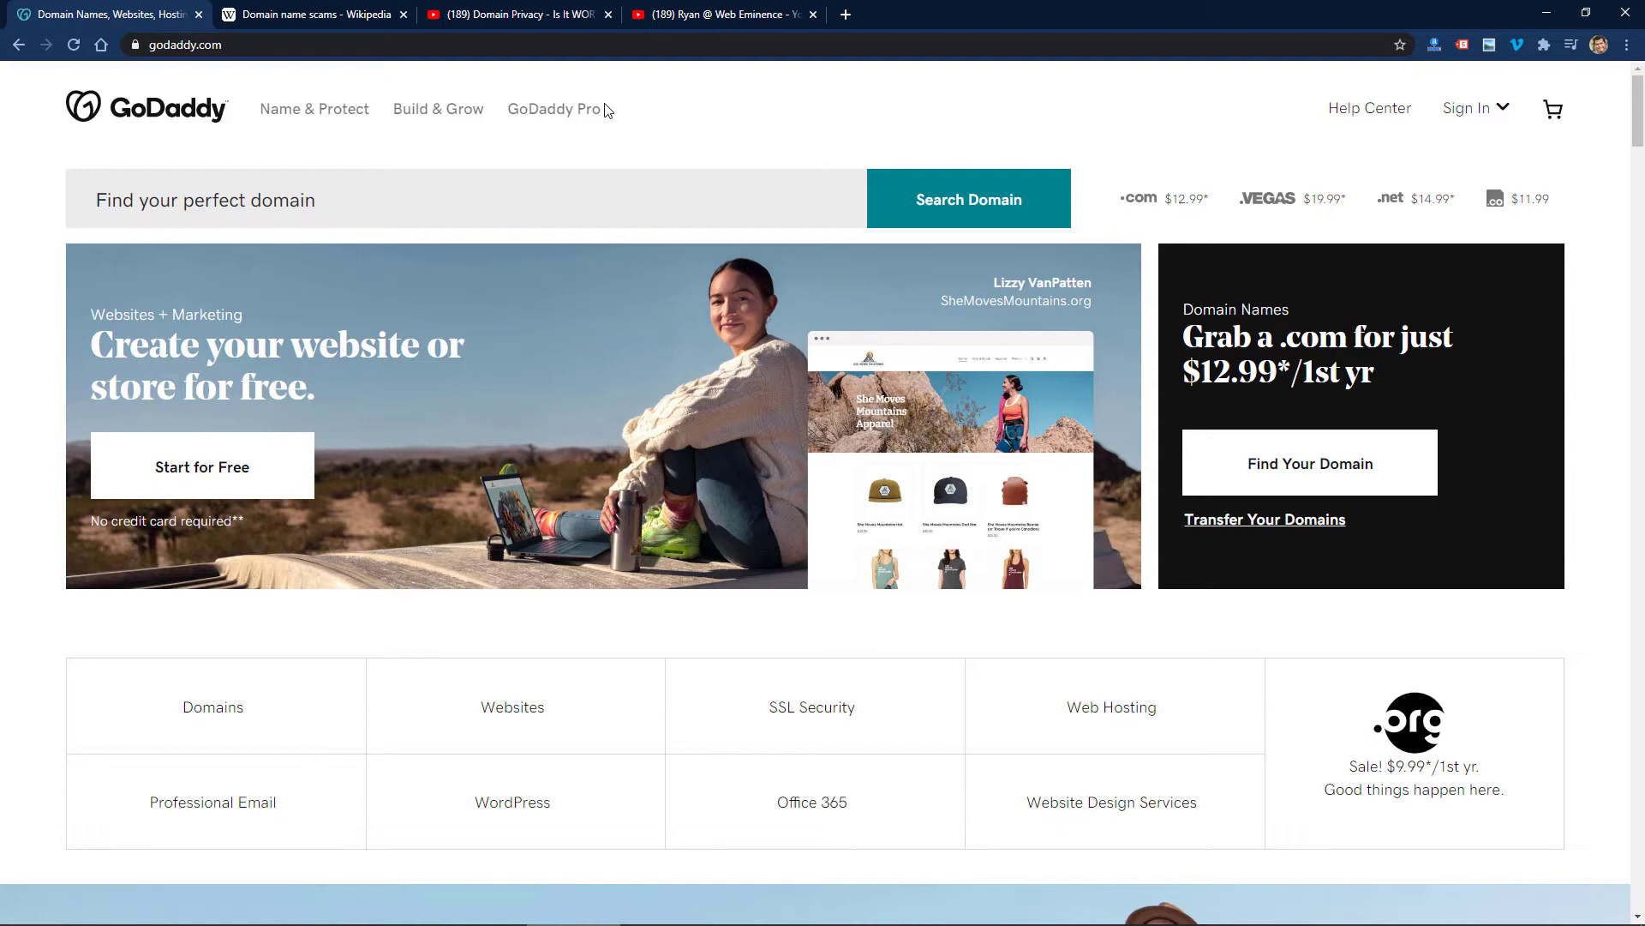
pyautogui.moveTo(1465, 108)
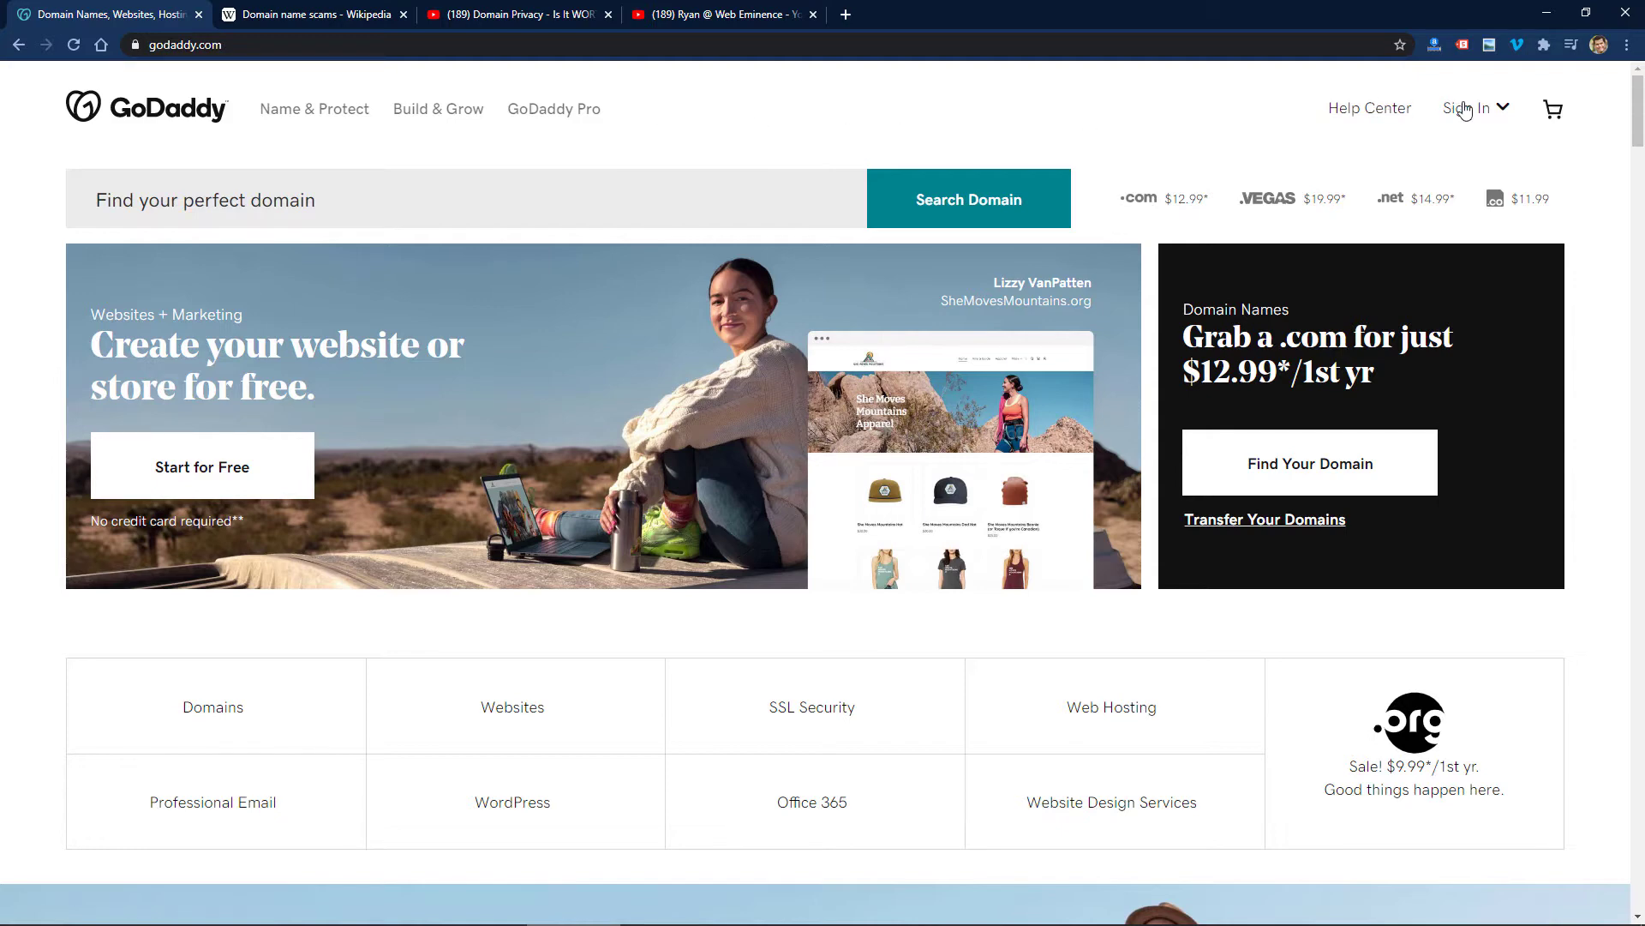
# - Look over the GoDaddy homepage header near the Sign In link without signing in
pyautogui.click(1469, 108)
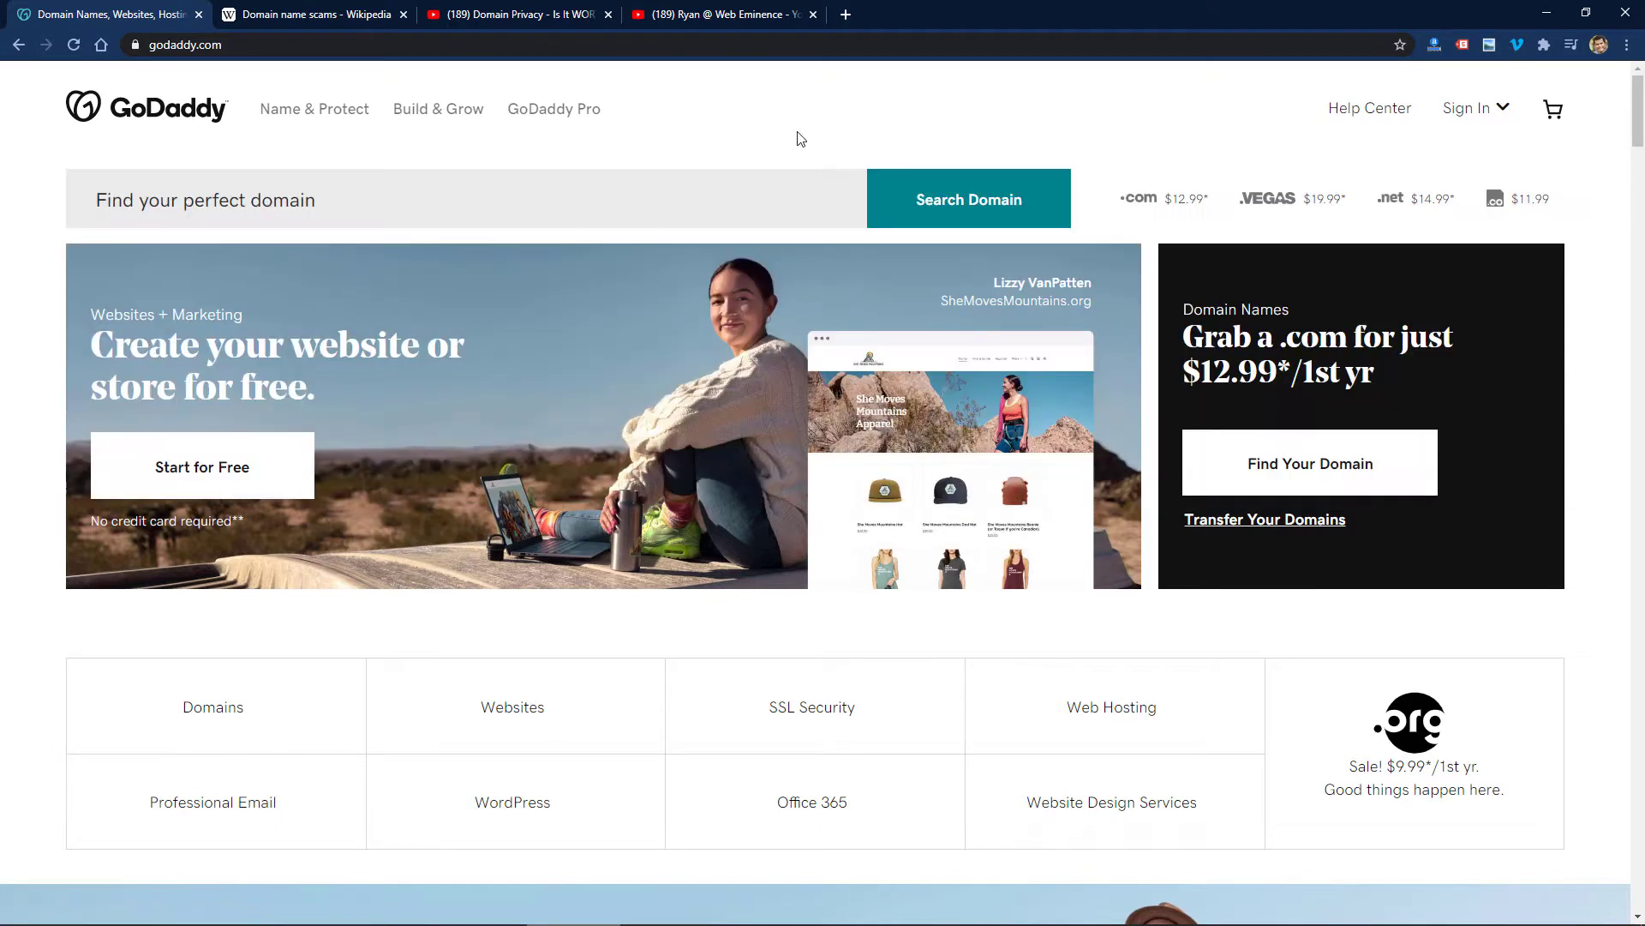
pyautogui.moveTo(516, 14)
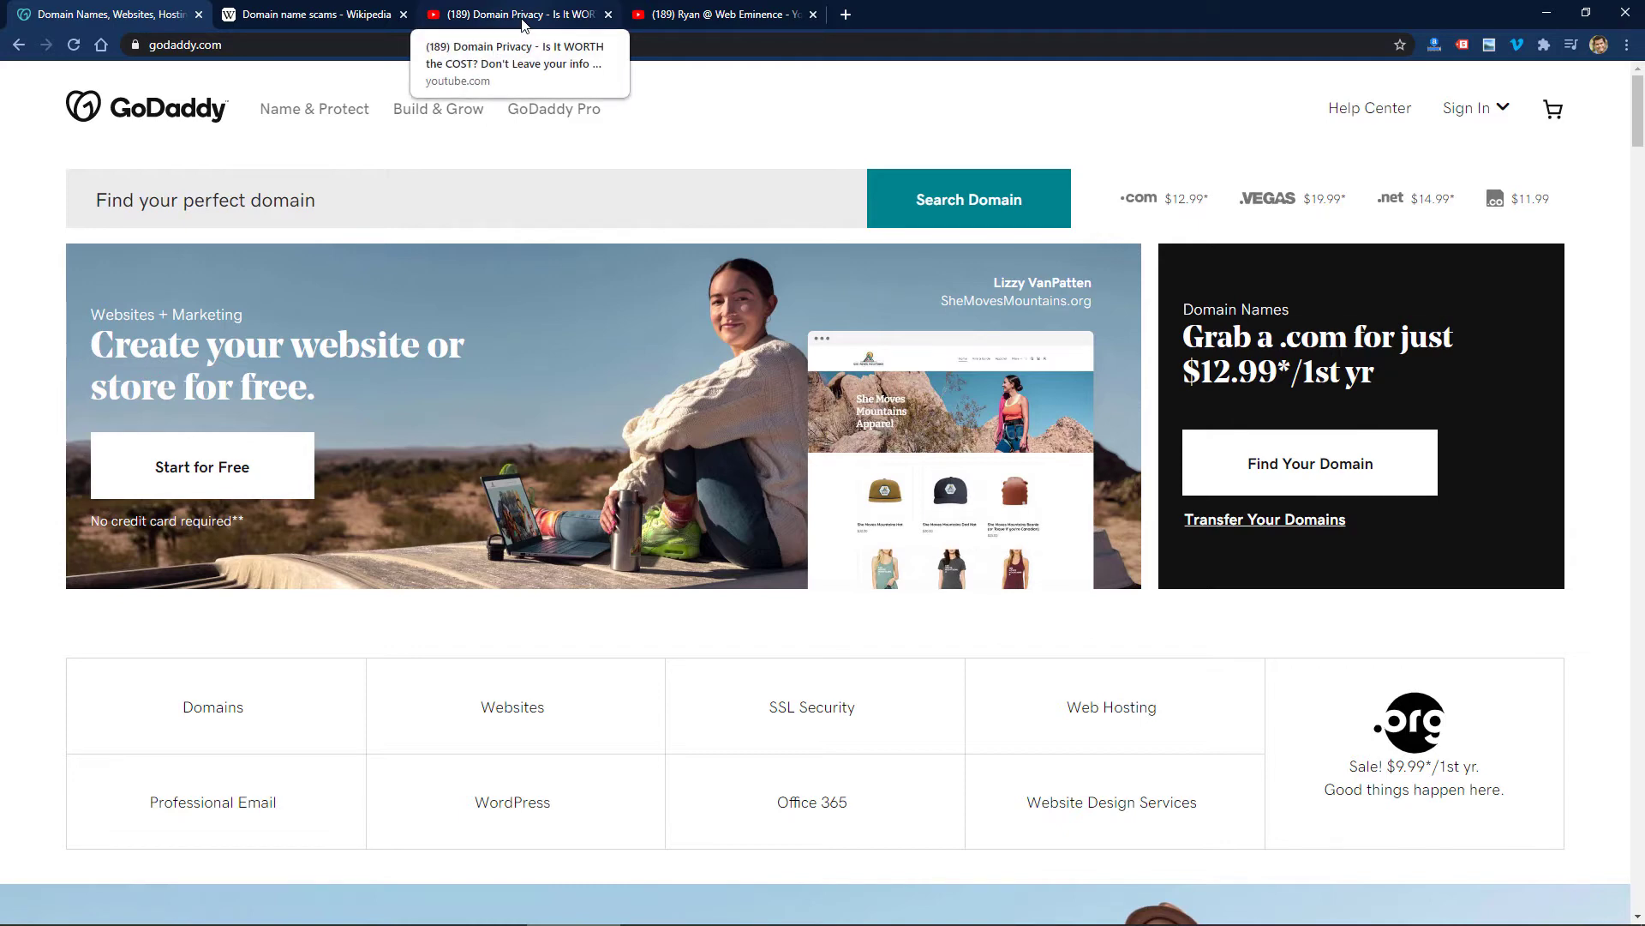
# - Switch to the Domain Privacy video and skip ahead to the privacy protection plans
pyautogui.click(514, 14)
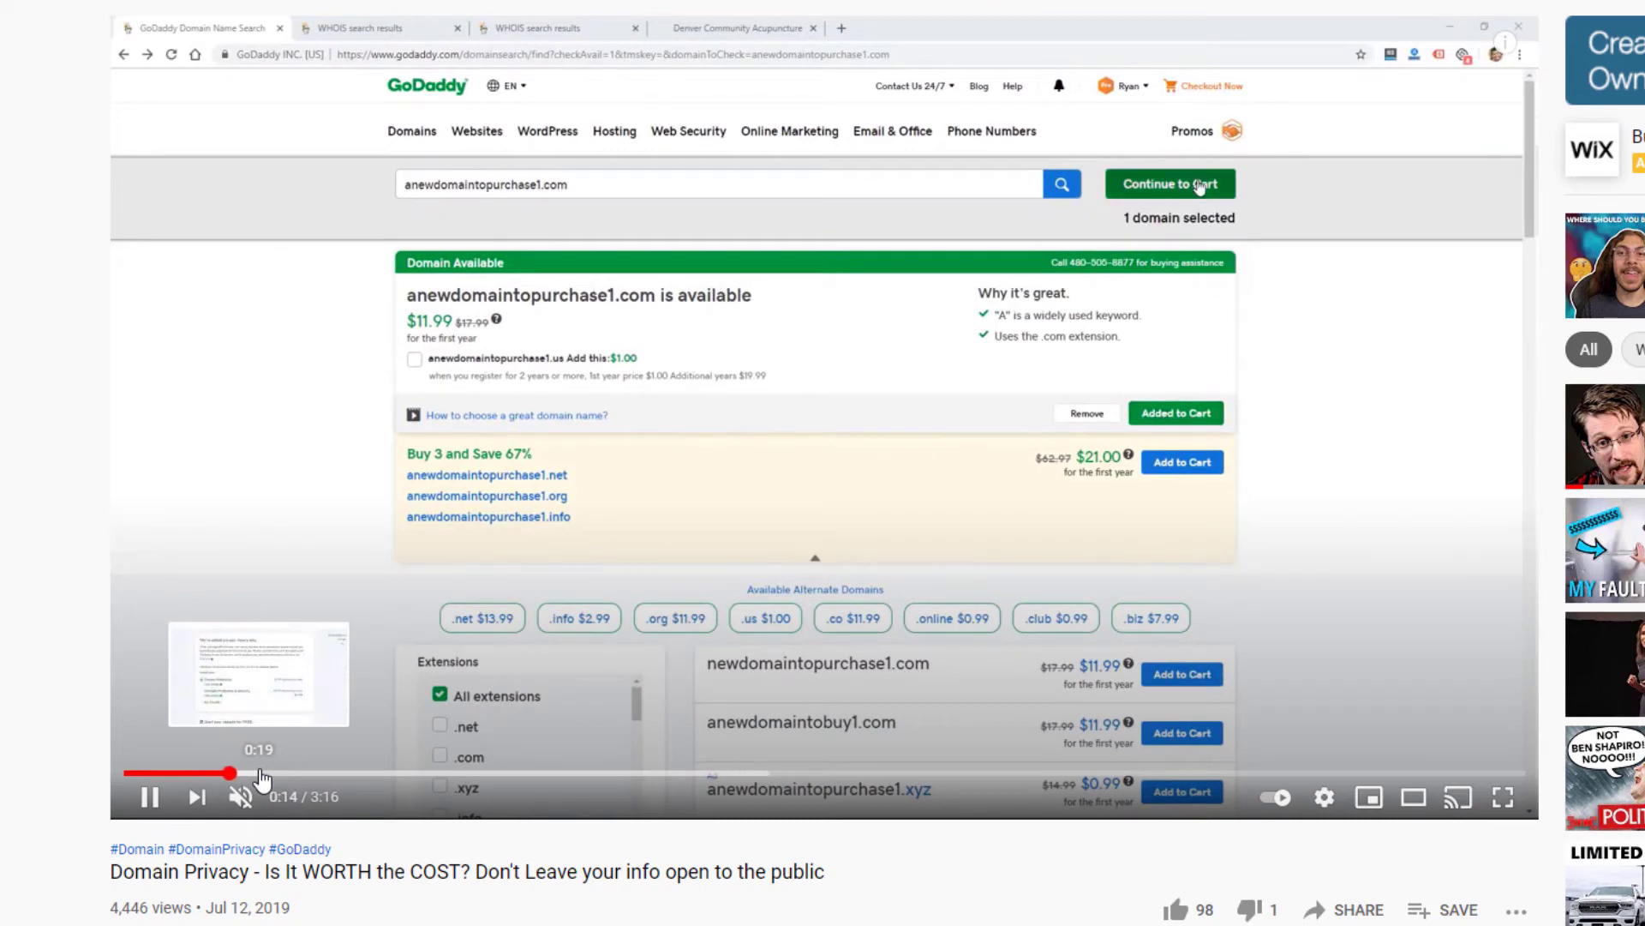
pyautogui.click(1169, 184)
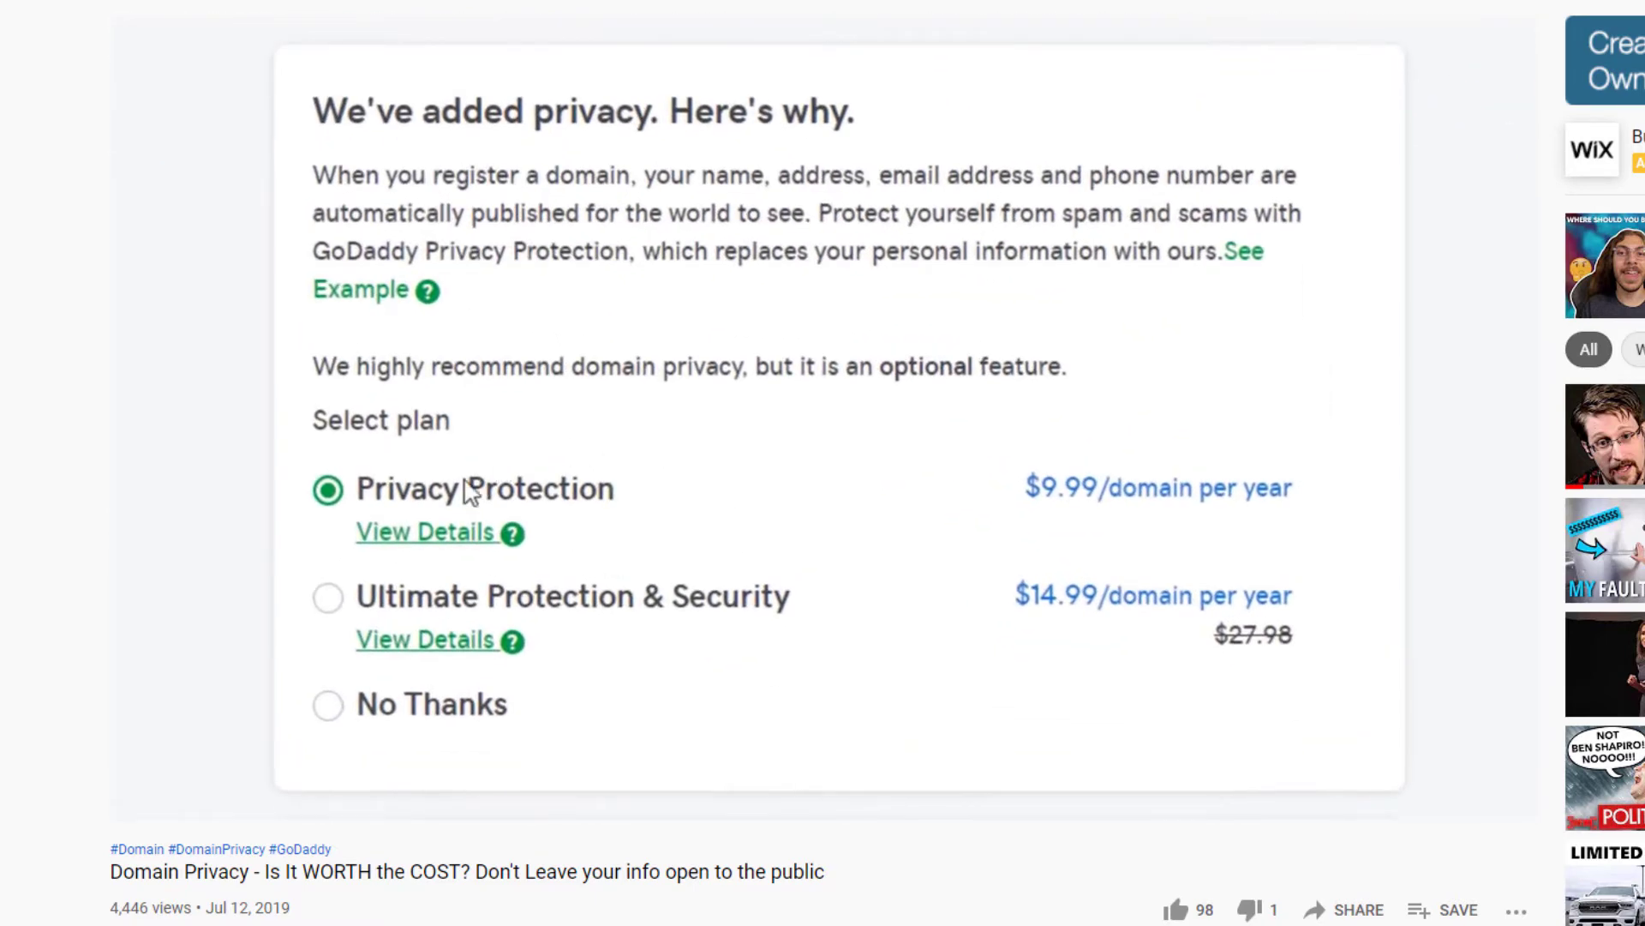
pyautogui.moveTo(585, 511)
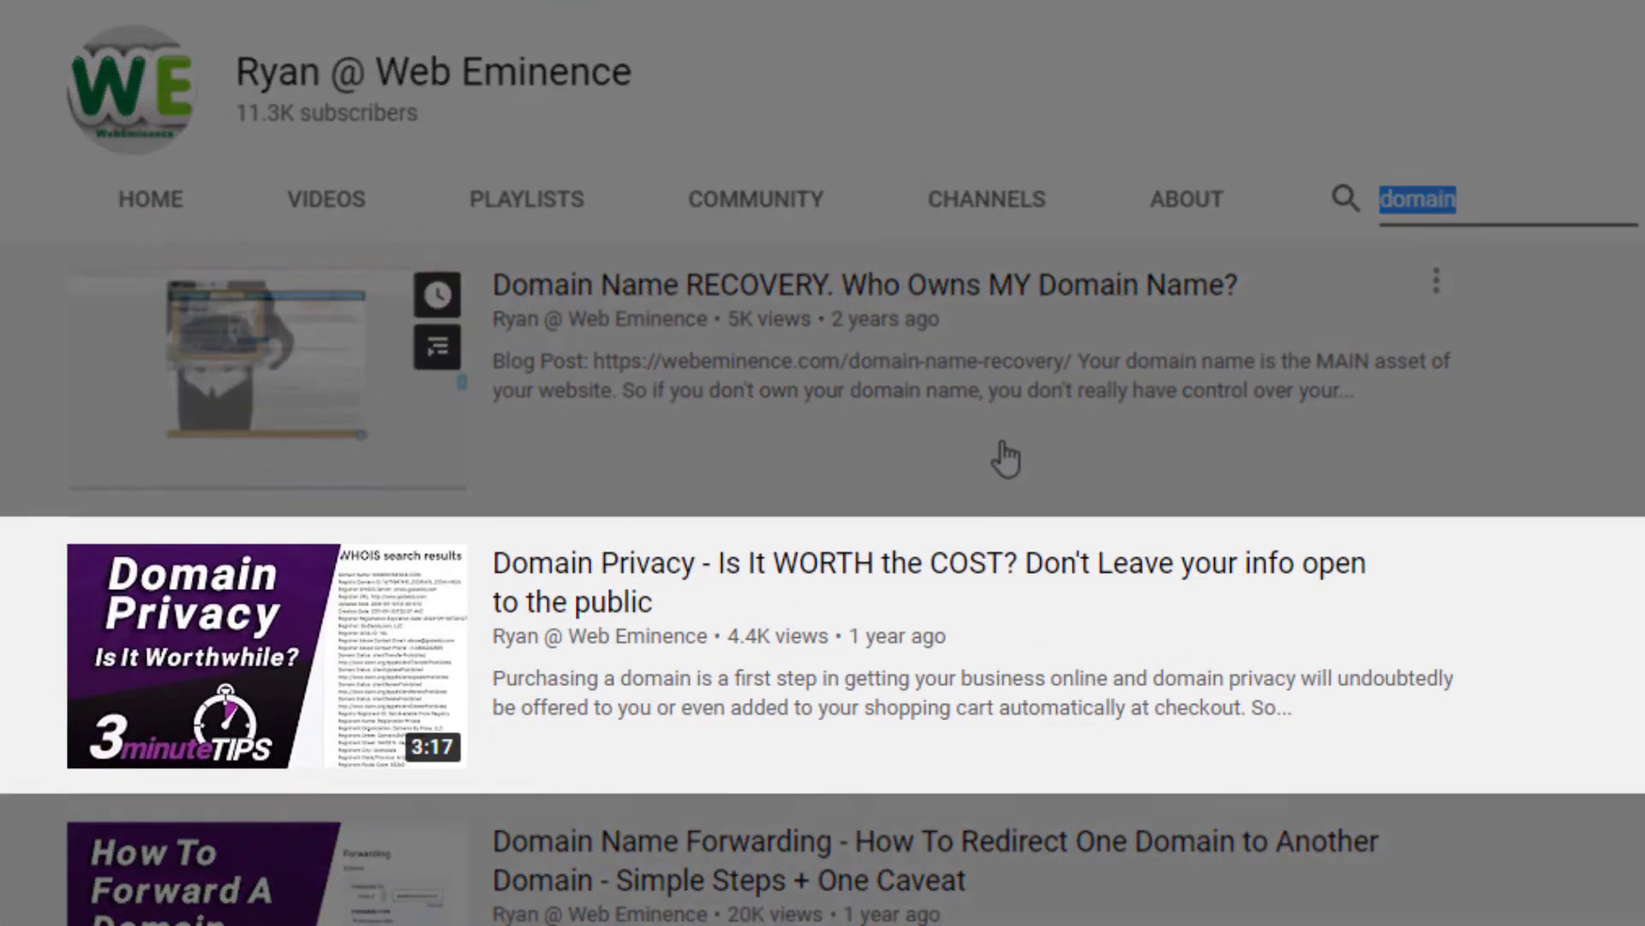
# - Scroll down through the Web Eminence channel's 'domain' search results
pyautogui.scroll(-3)
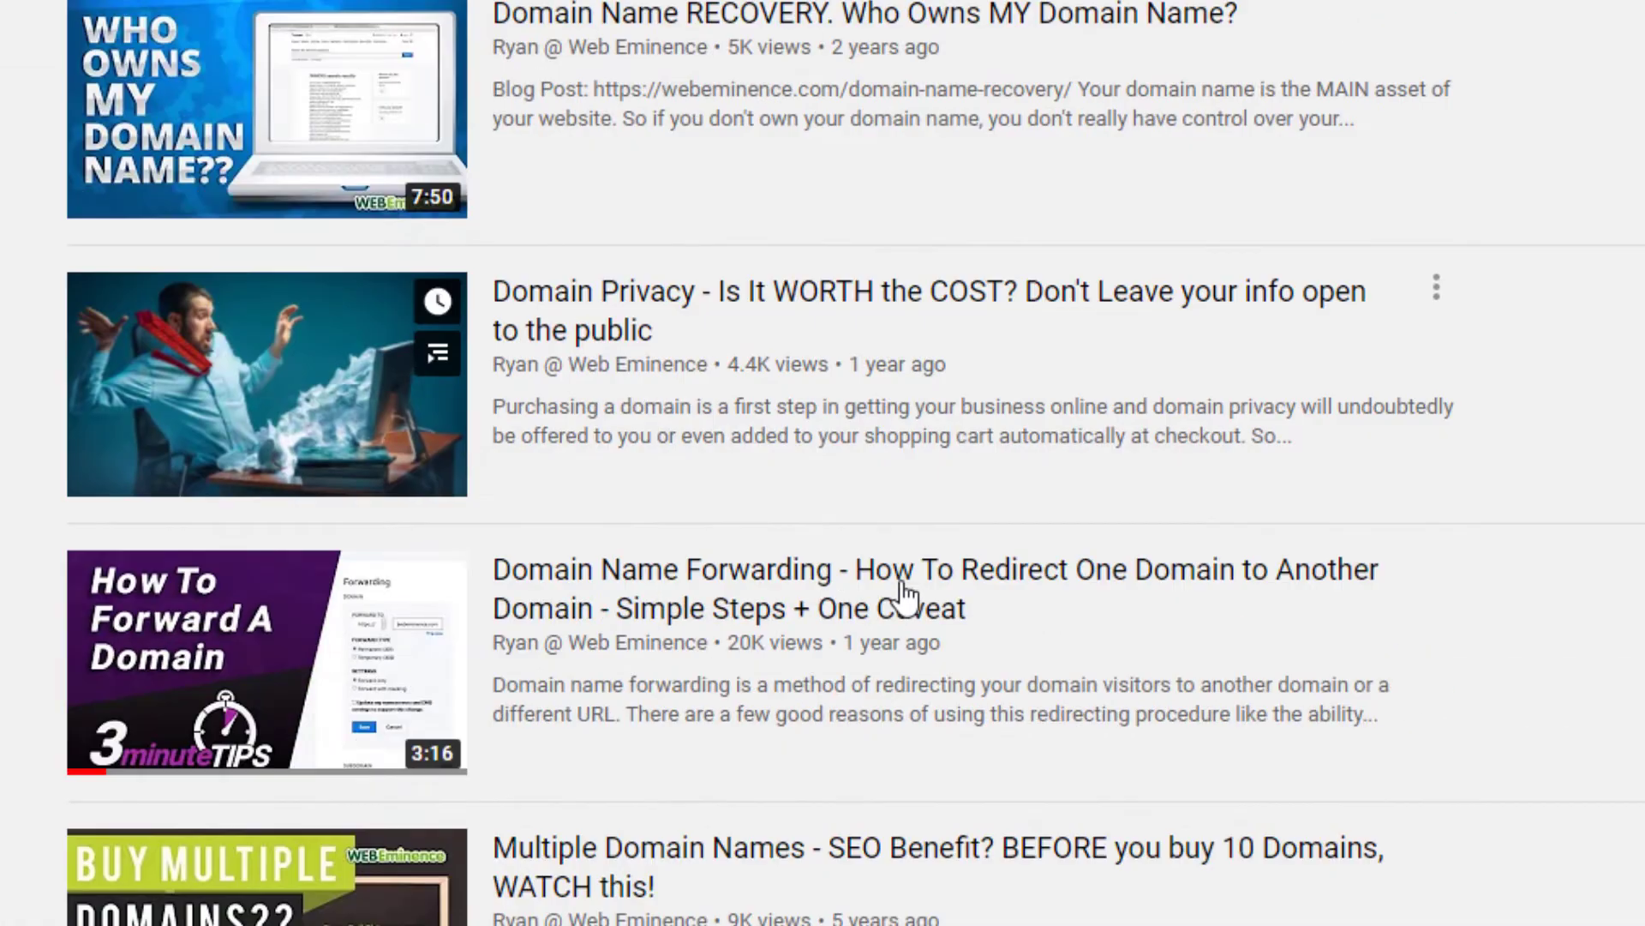
pyautogui.scroll(-3)
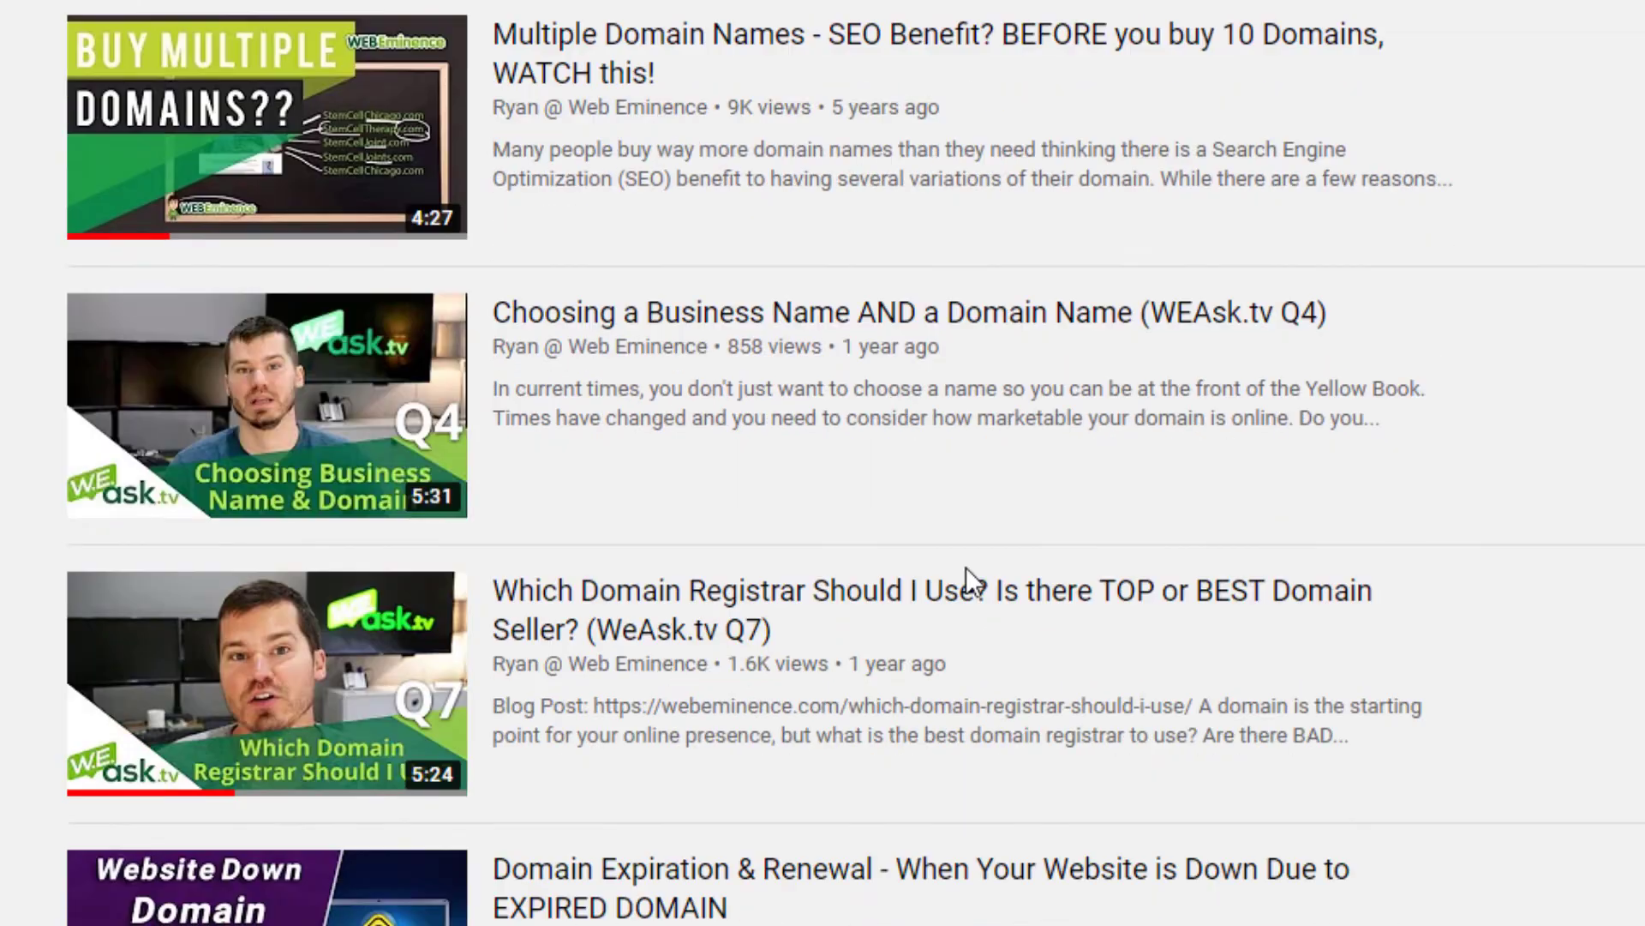
pyautogui.scroll(-3)
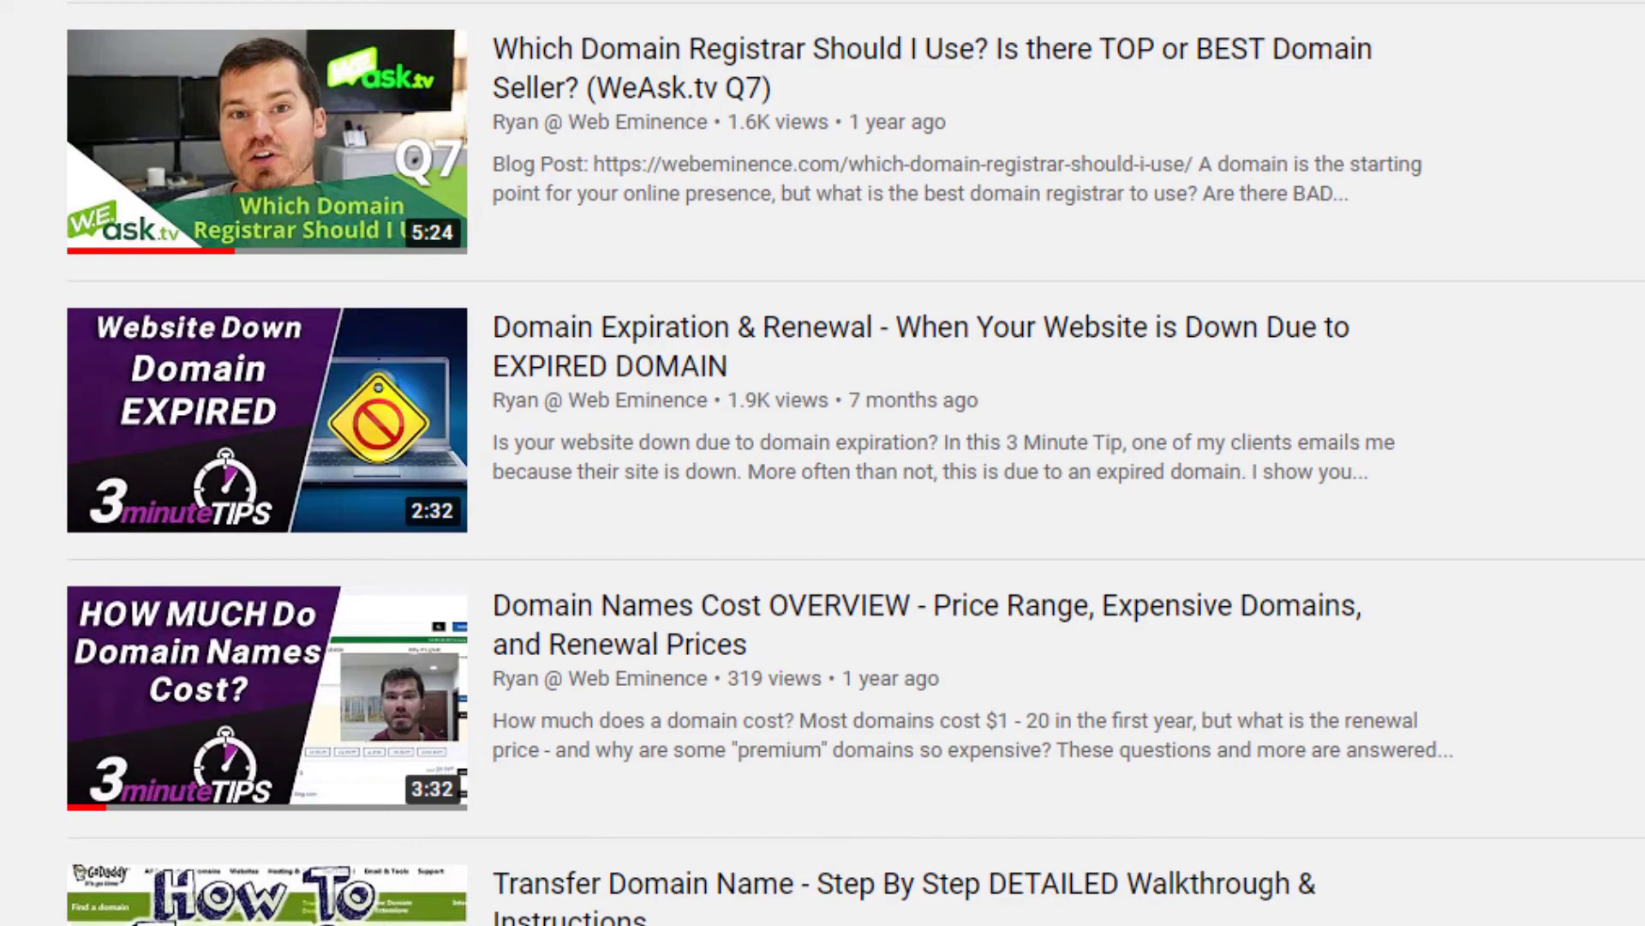
pyautogui.scroll(-3)
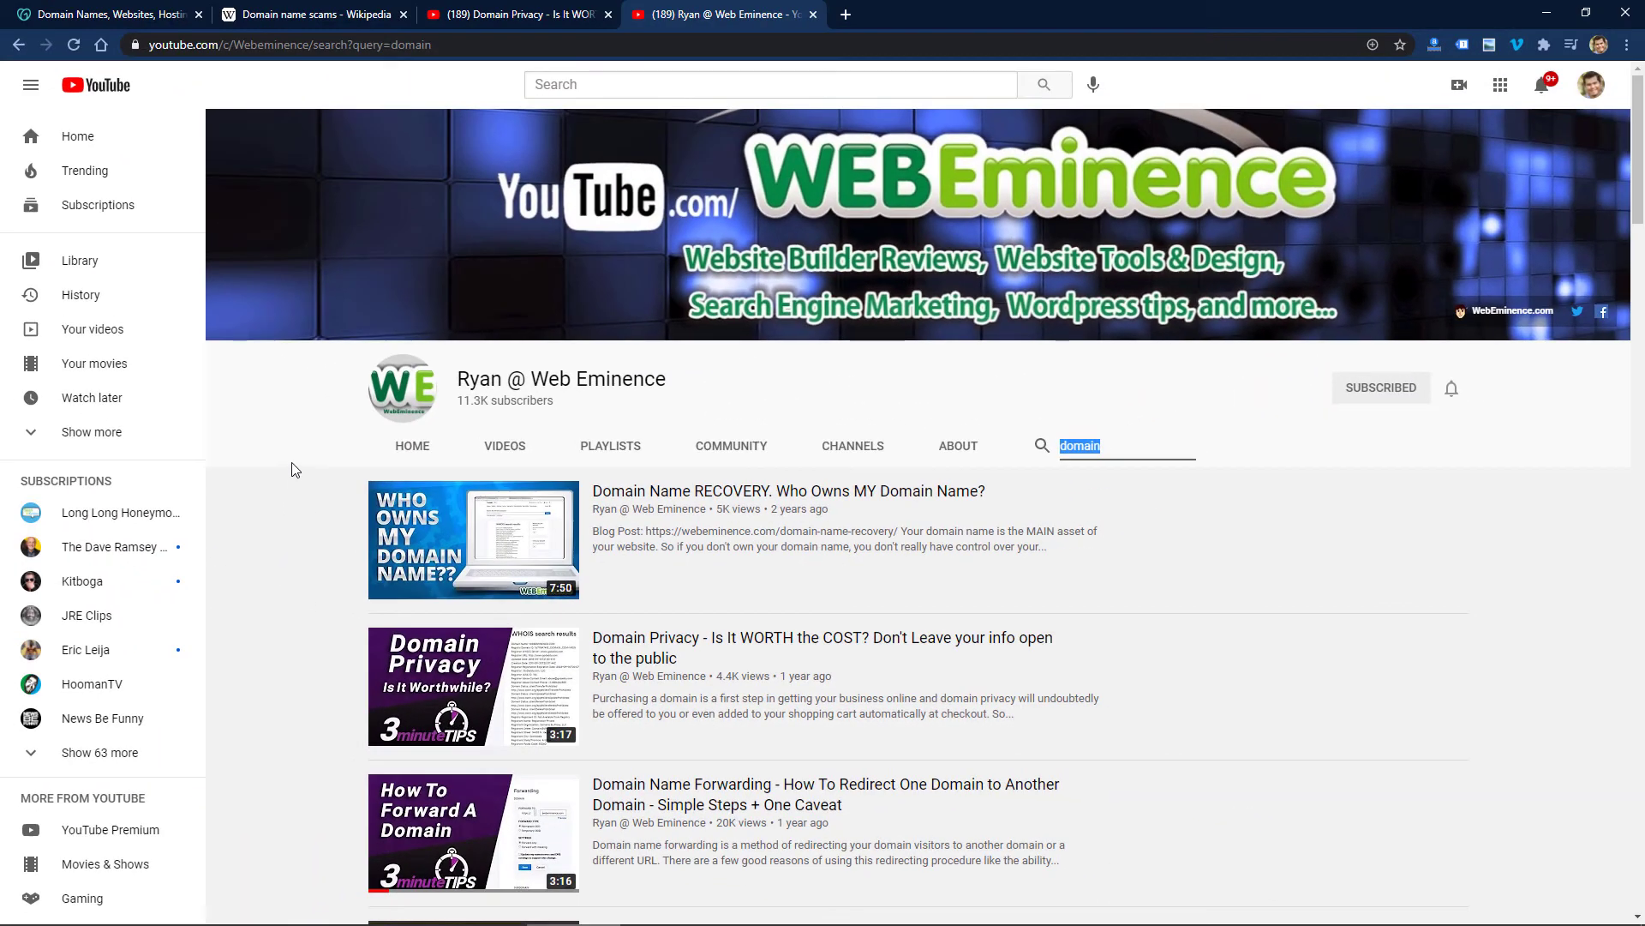
pyautogui.scroll(-3)
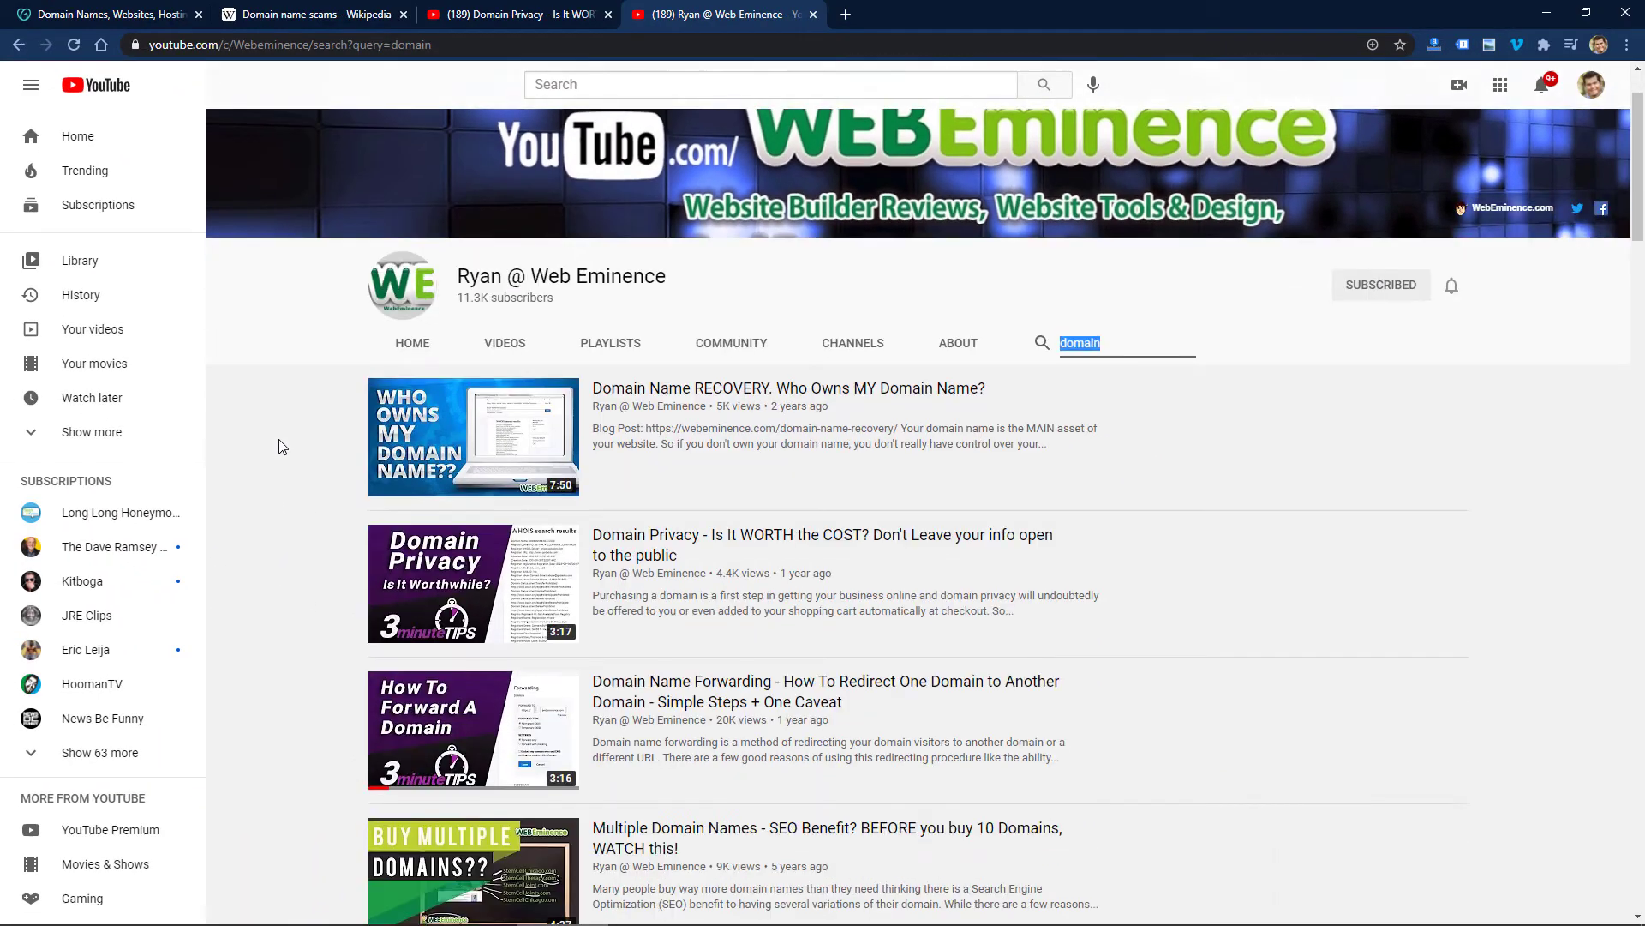
pyautogui.scroll(-3)
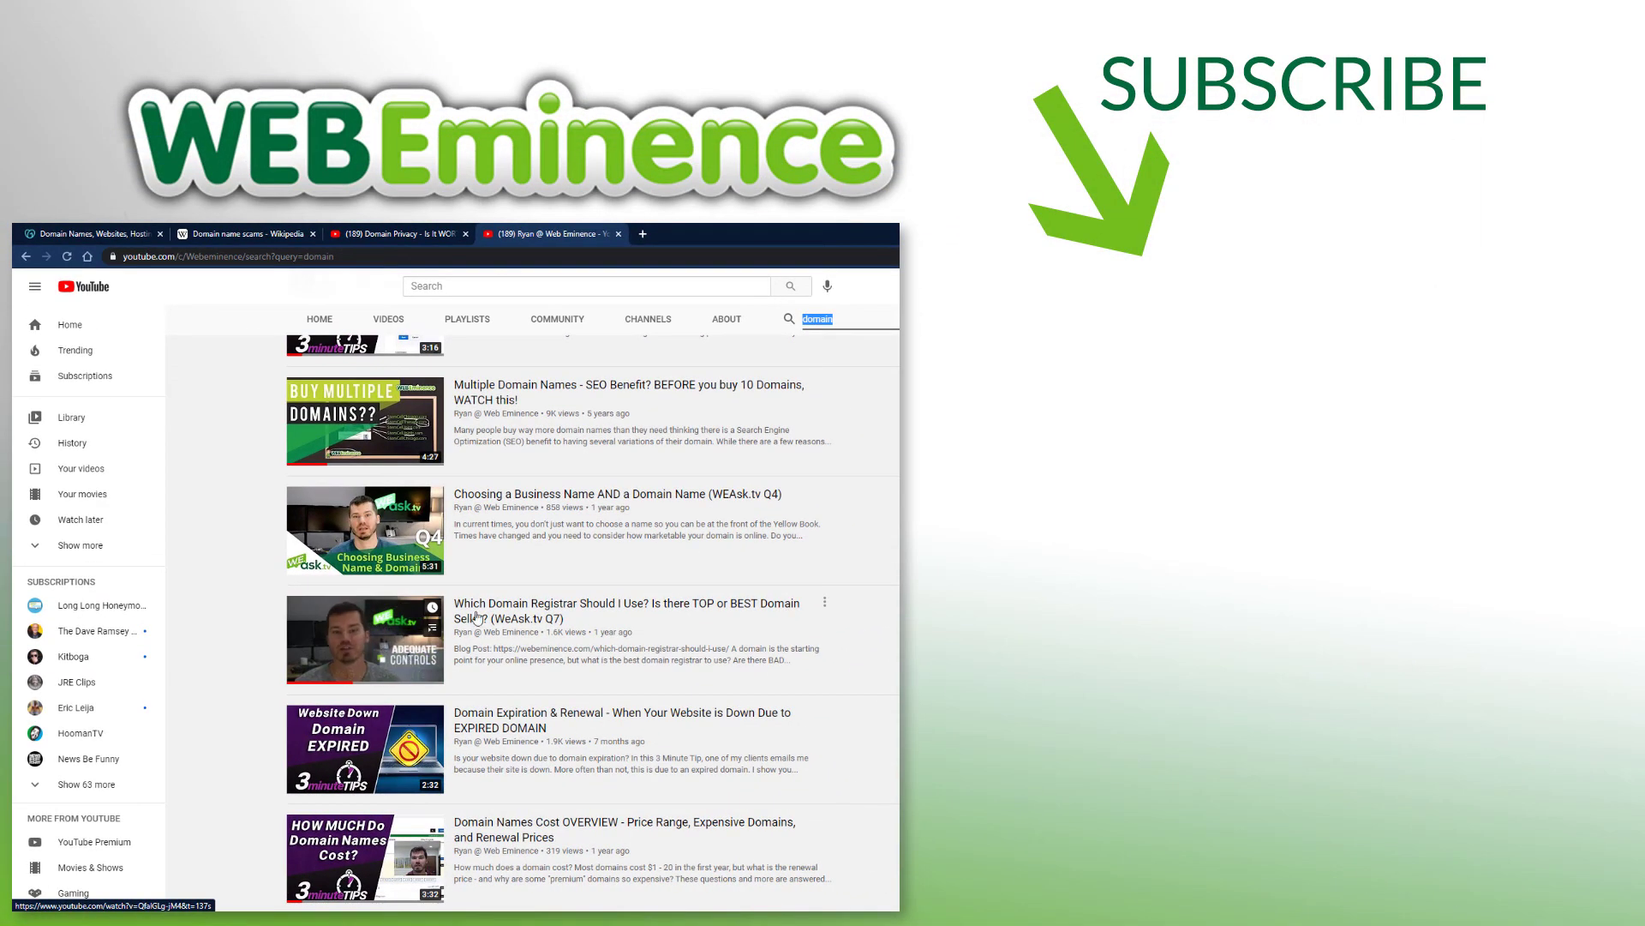
pyautogui.moveTo(665, 602)
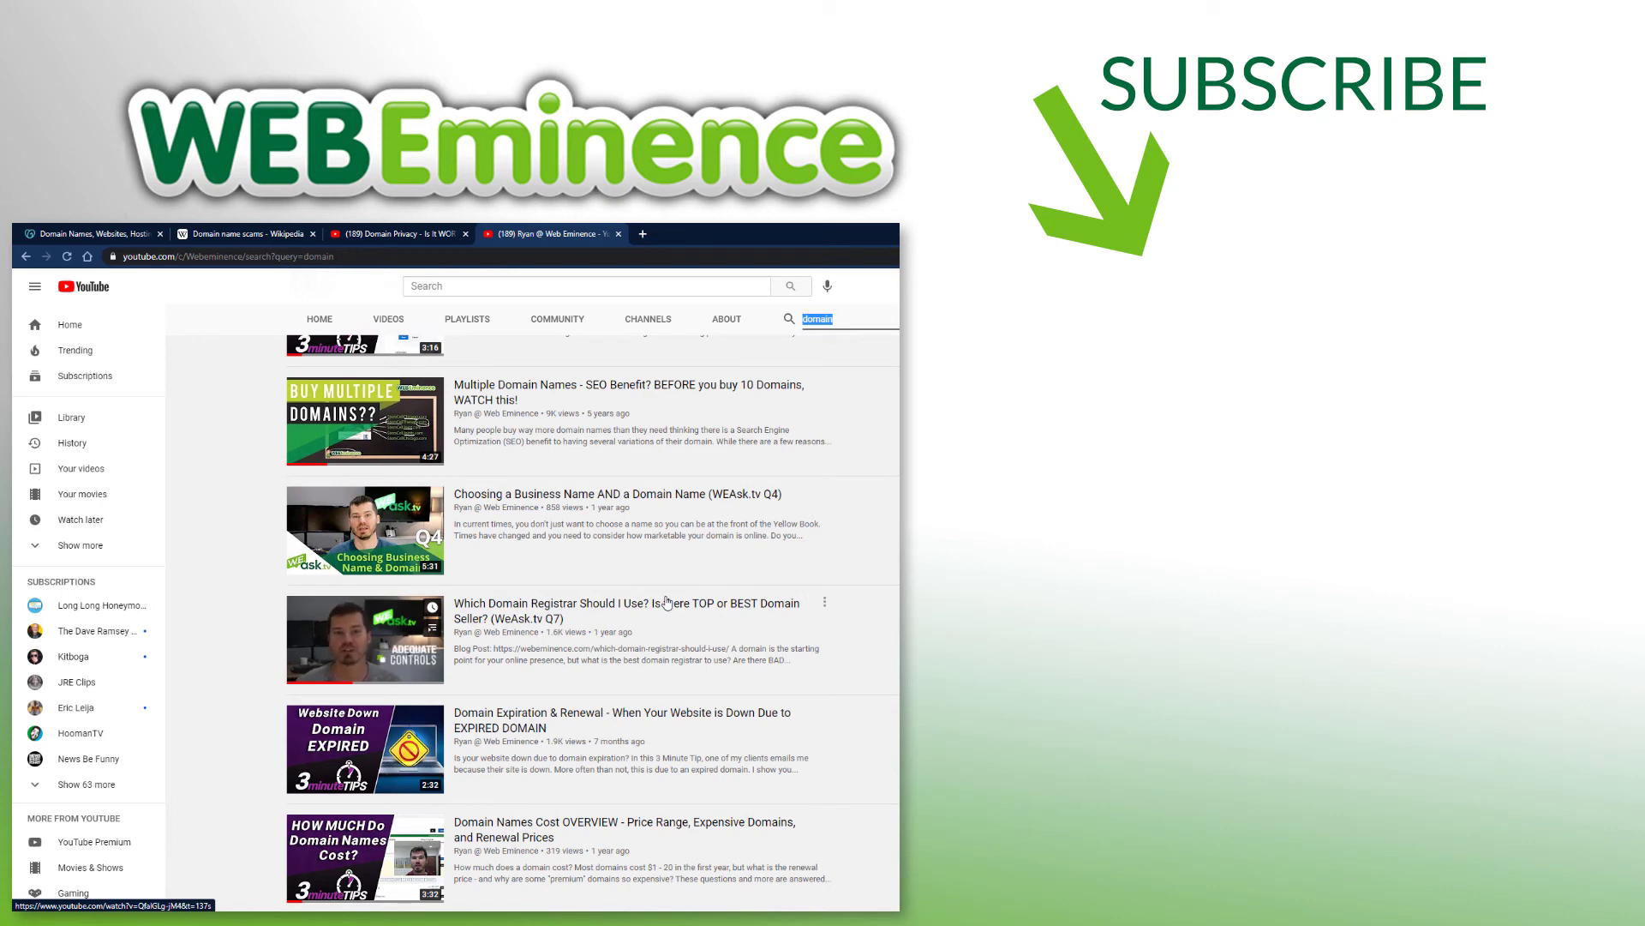
pyautogui.scroll(3)
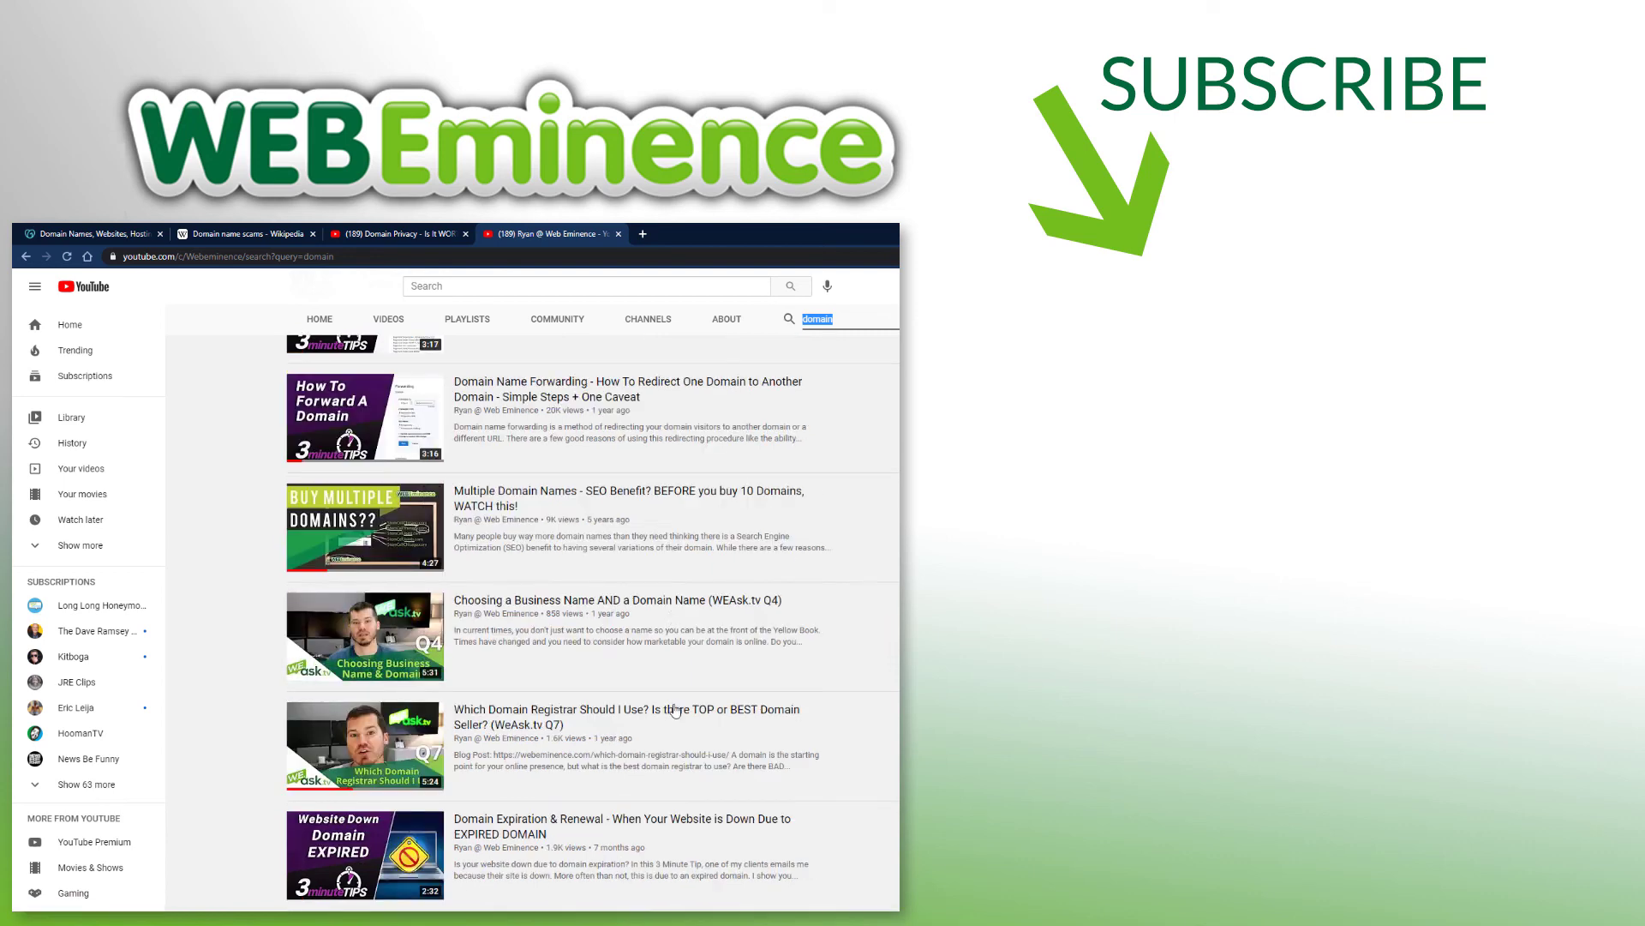